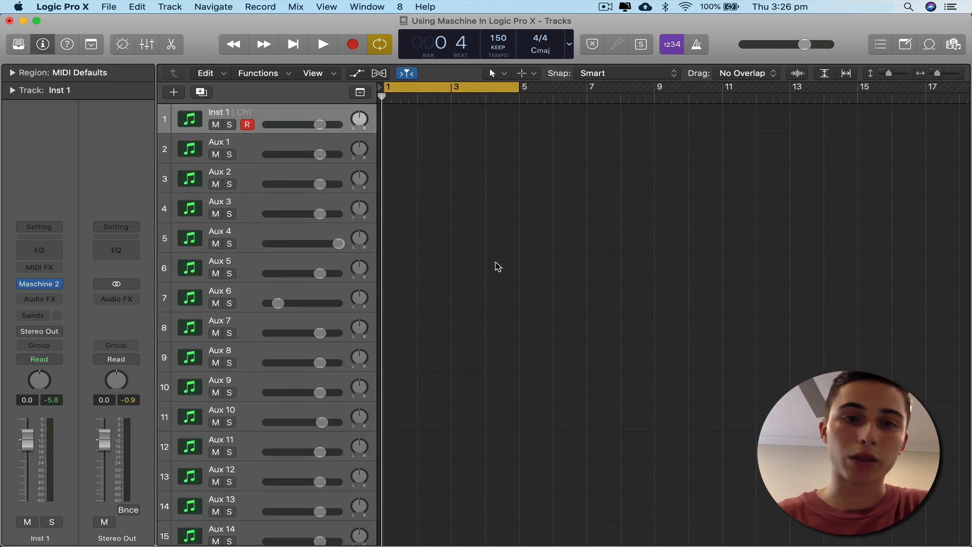
Open the Maschine 2 plug-in window on Inst 1 and select Scene 1 holding Pattern 1
click(39, 283)
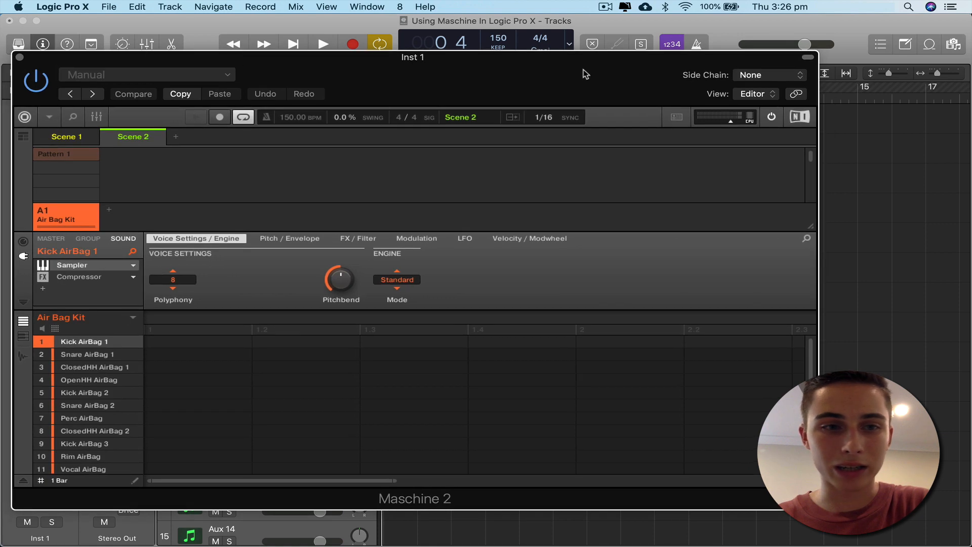
click(66, 137)
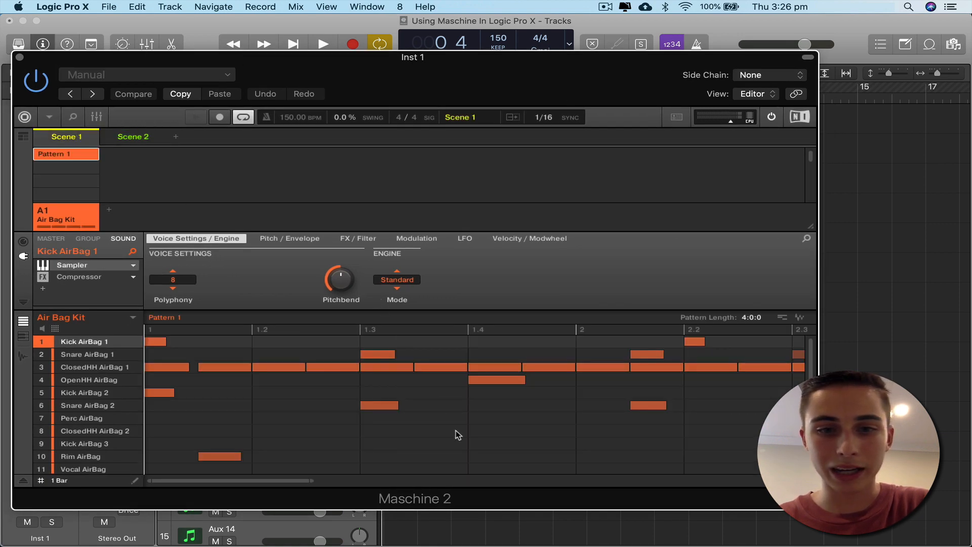
mouse_move(672, 103)
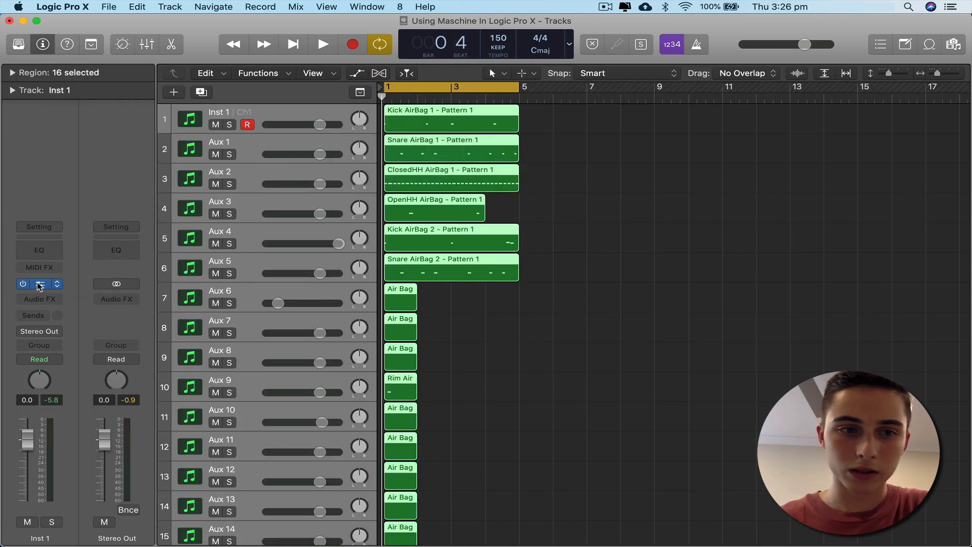
click(39, 284)
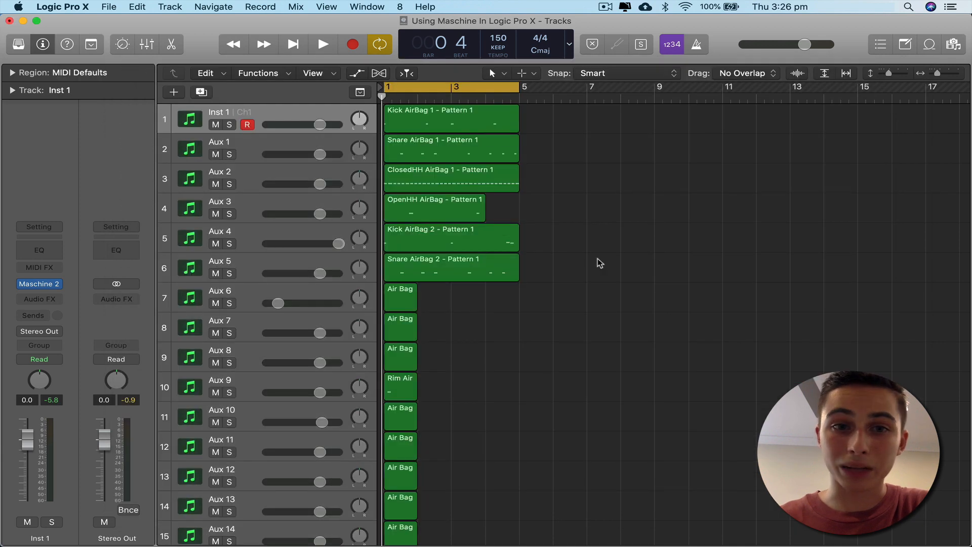
click(322, 44)
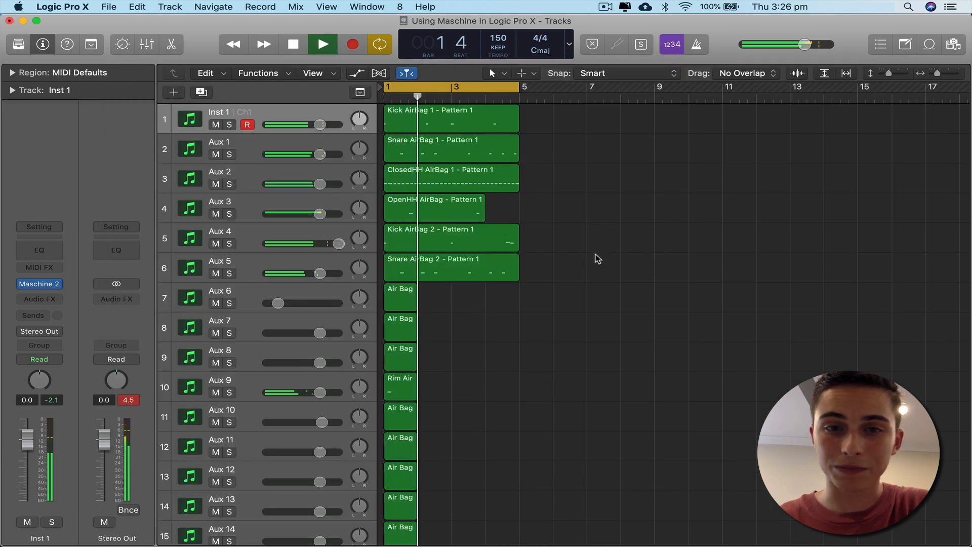
click(322, 44)
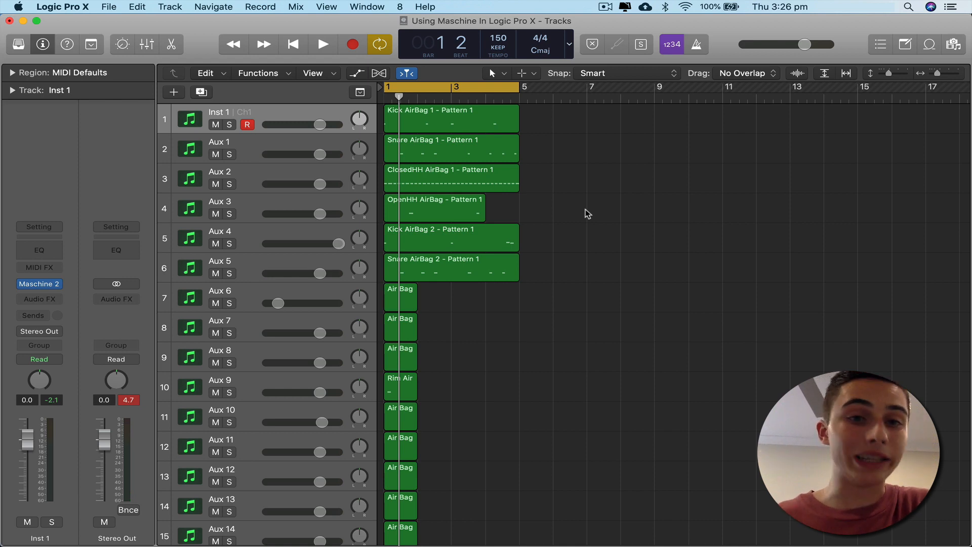
click(39, 284)
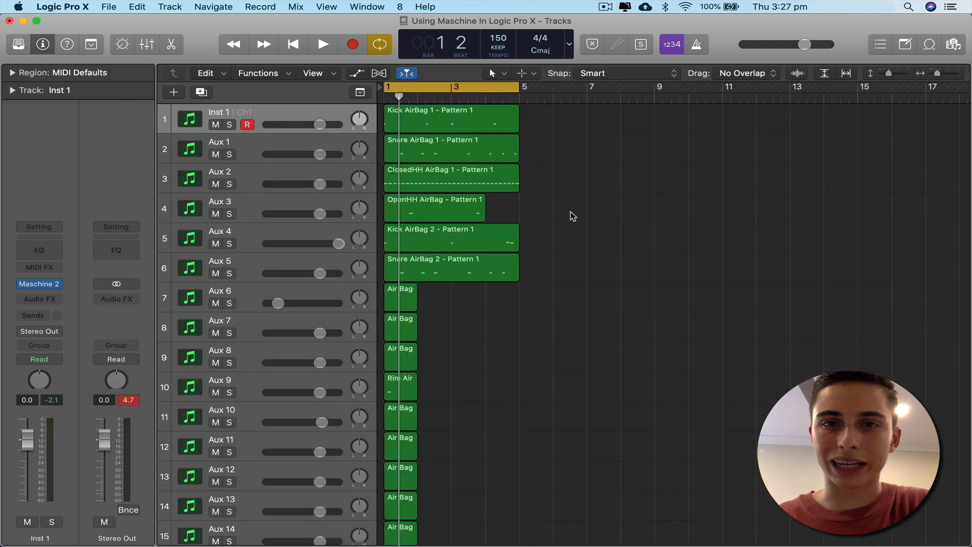
Select the Kick AirBag 1 region and record extra kick hits into it
click(450, 118)
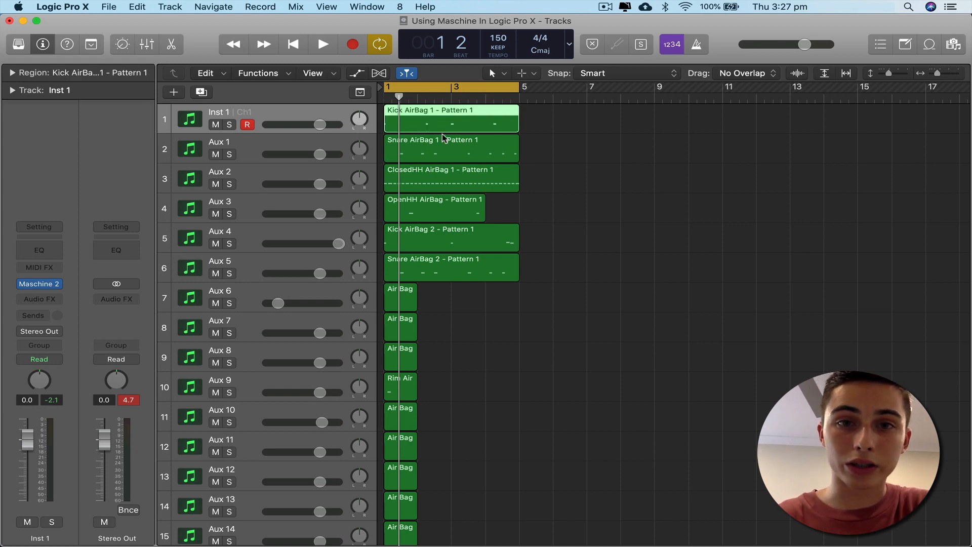
click(322, 44)
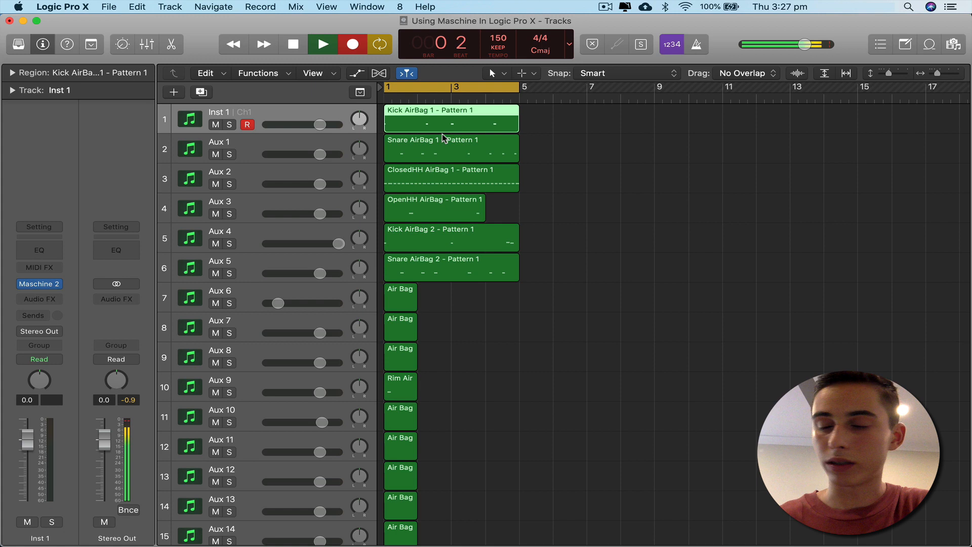
click(321, 44)
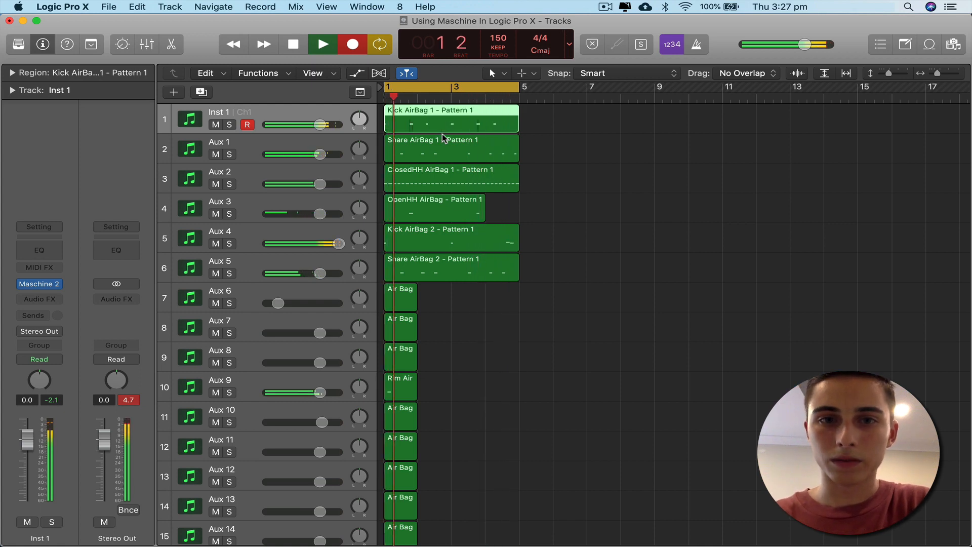
click(321, 44)
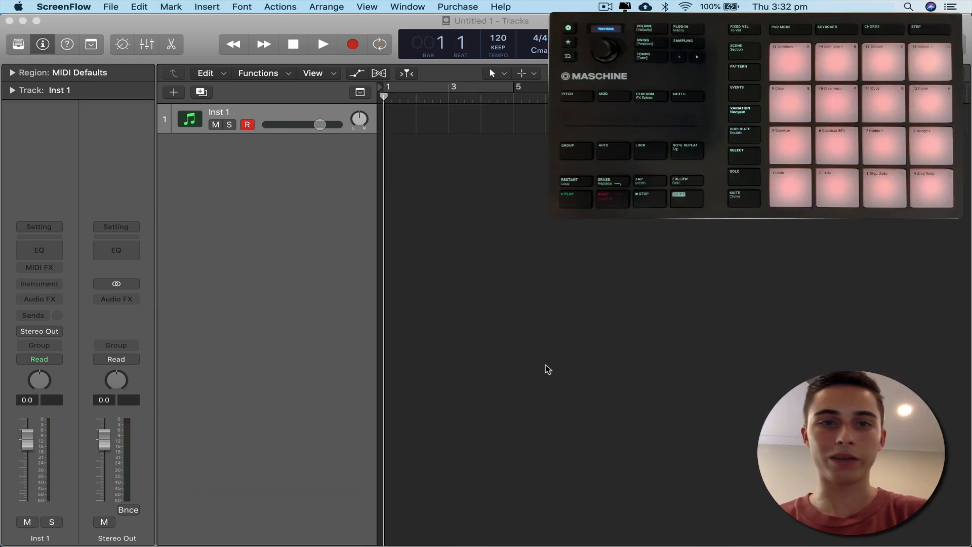
Load Maschine 2 Multi-Output (16xStereo) into the instrument track's Instrument slot
click(39, 283)
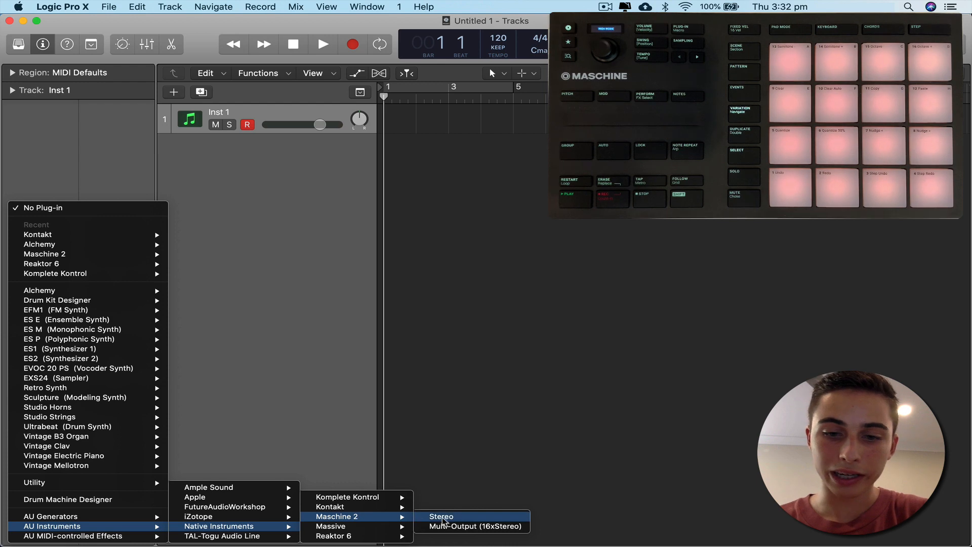
mouse_move(475, 525)
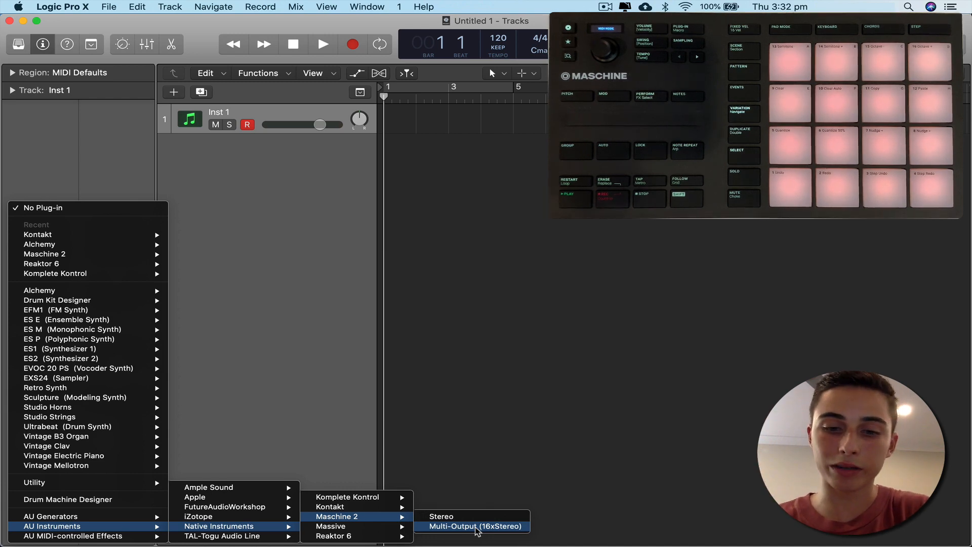
click(474, 525)
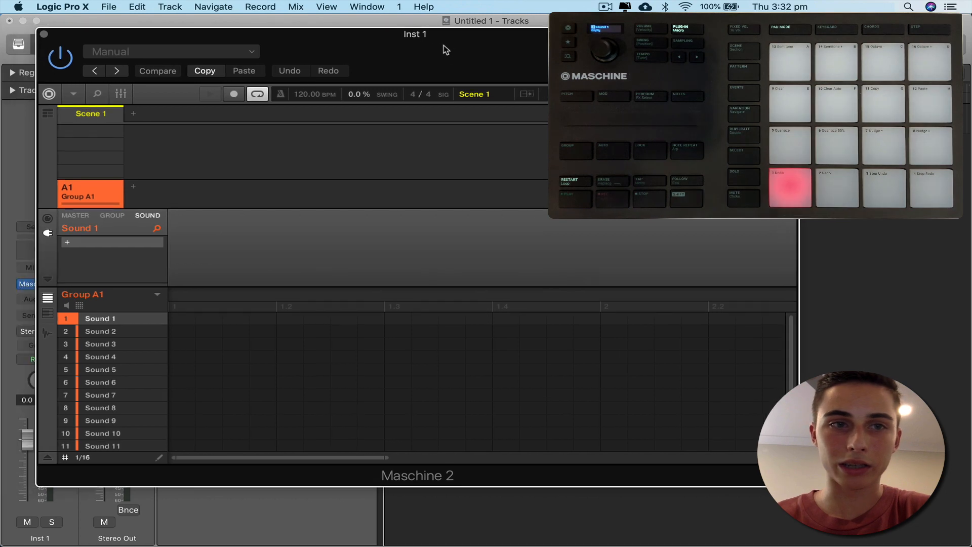
Load Pure Drip's Air Bag Kit, filtered by Kits, into group A1
click(73, 94)
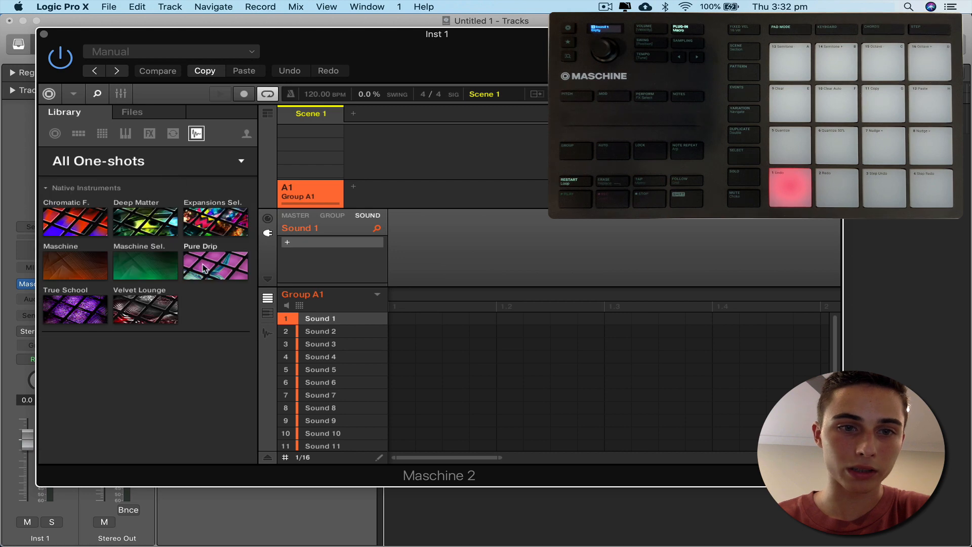
click(215, 265)
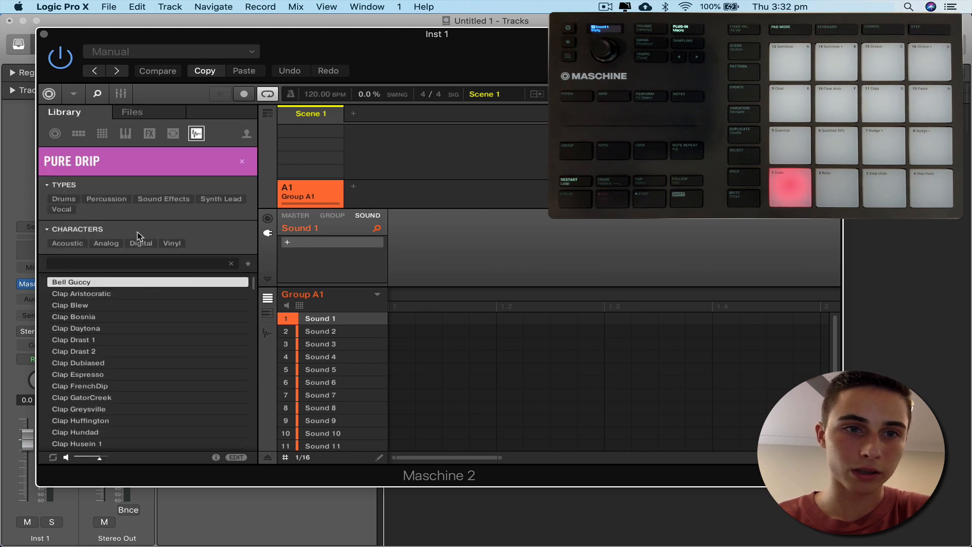
click(78, 133)
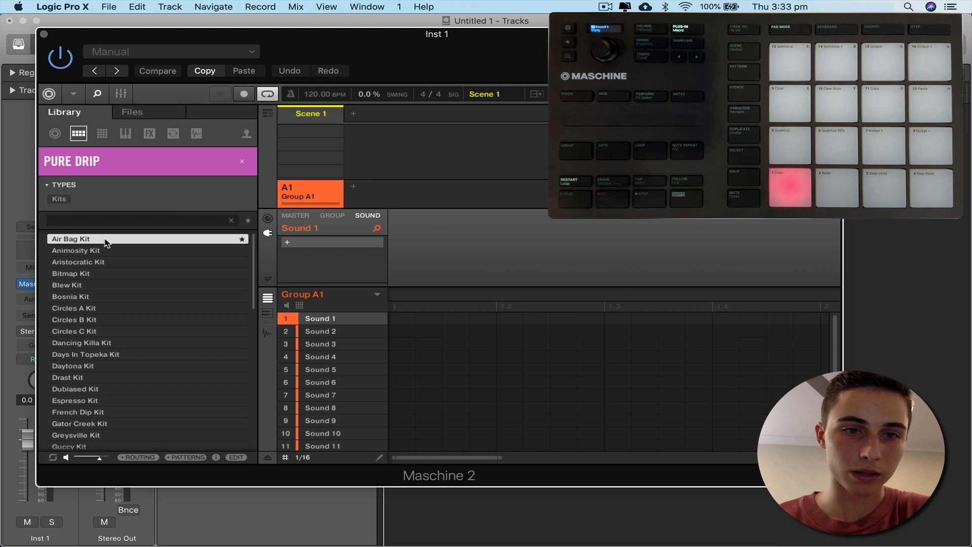
double_click(71, 238)
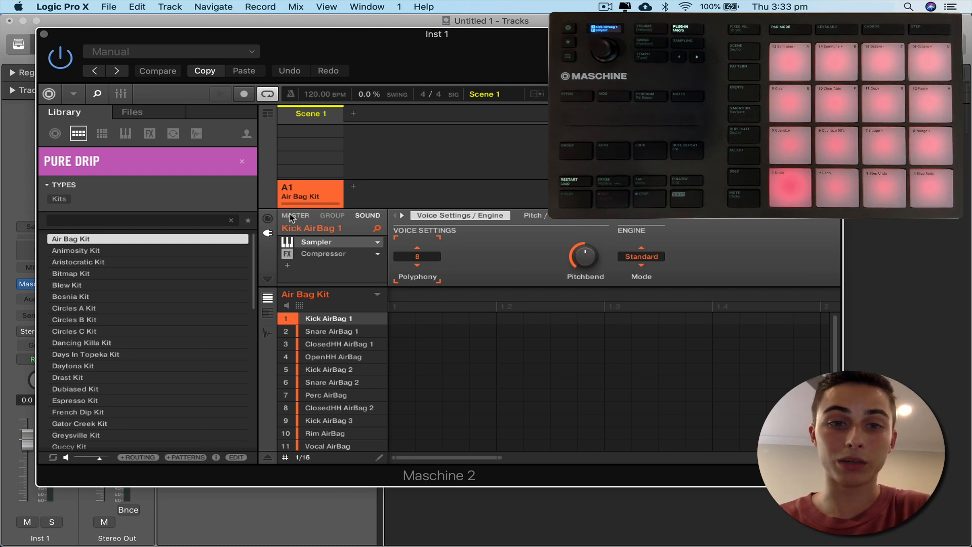
Set the Air Bag Kit group's MIDI input to Manual key mode with Host as source
click(267, 220)
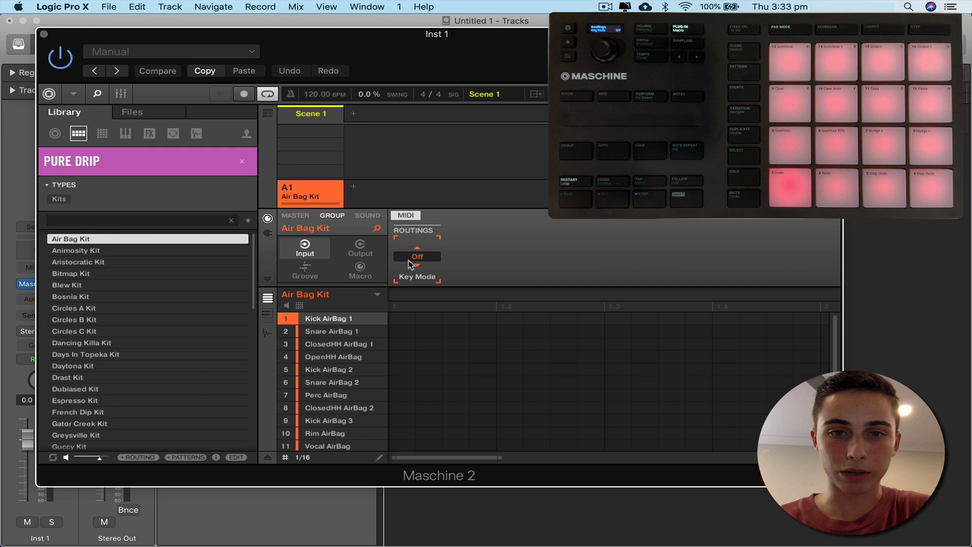
click(416, 256)
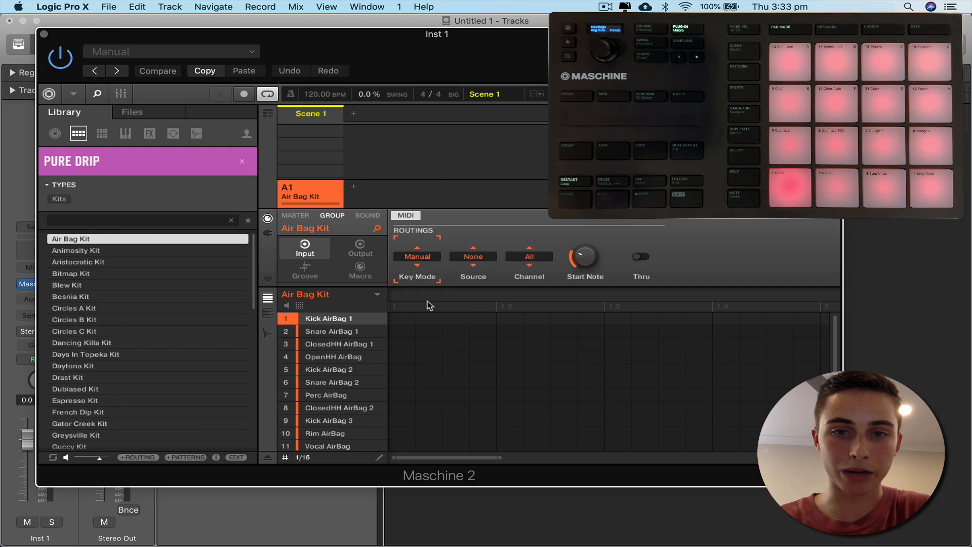
click(331, 331)
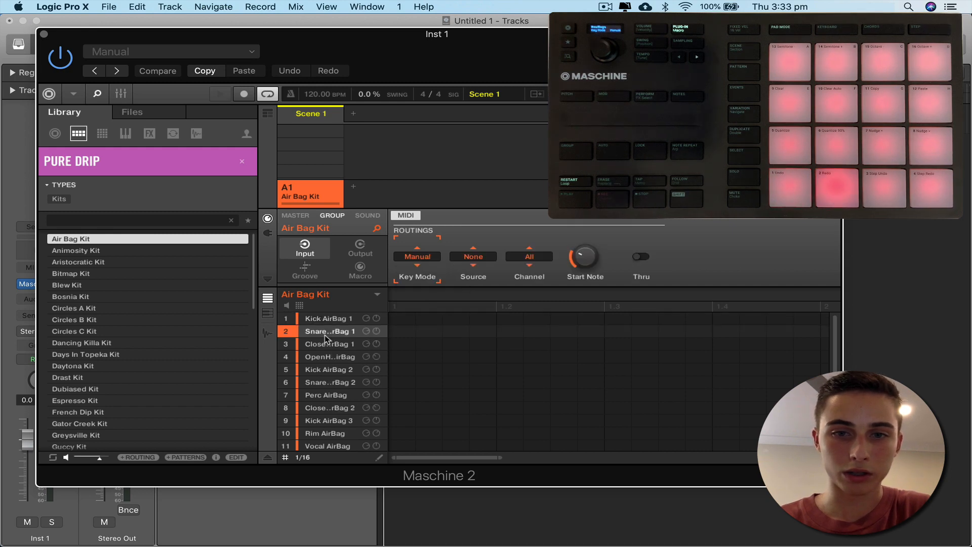
click(472, 256)
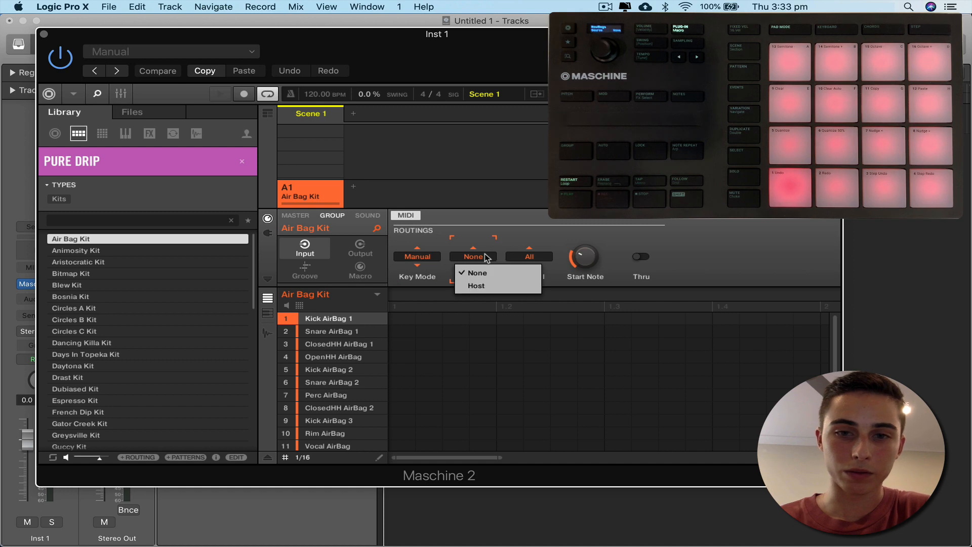
click(476, 285)
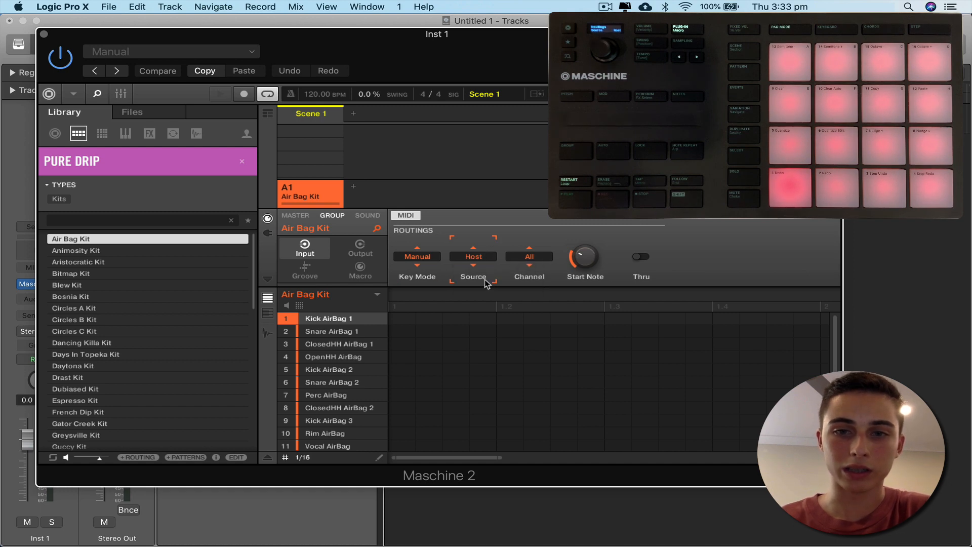
mouse_move(425, 245)
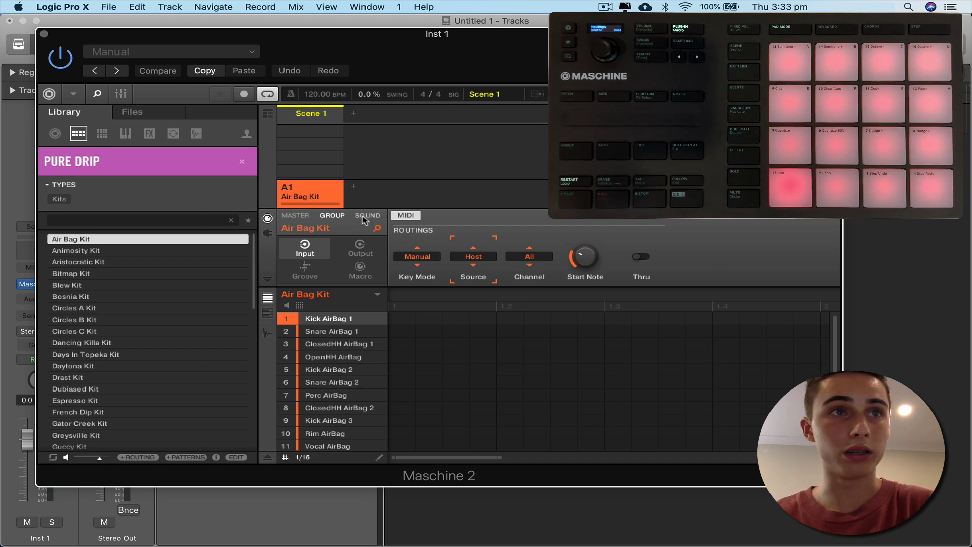
Set Kick AirBag 1's MIDI input to receive from Host on channel 1
click(367, 215)
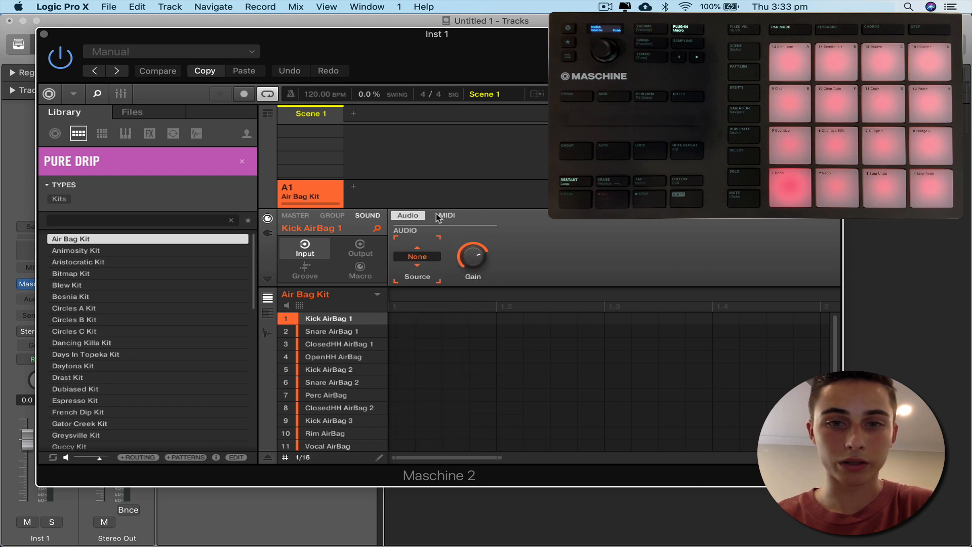
click(445, 215)
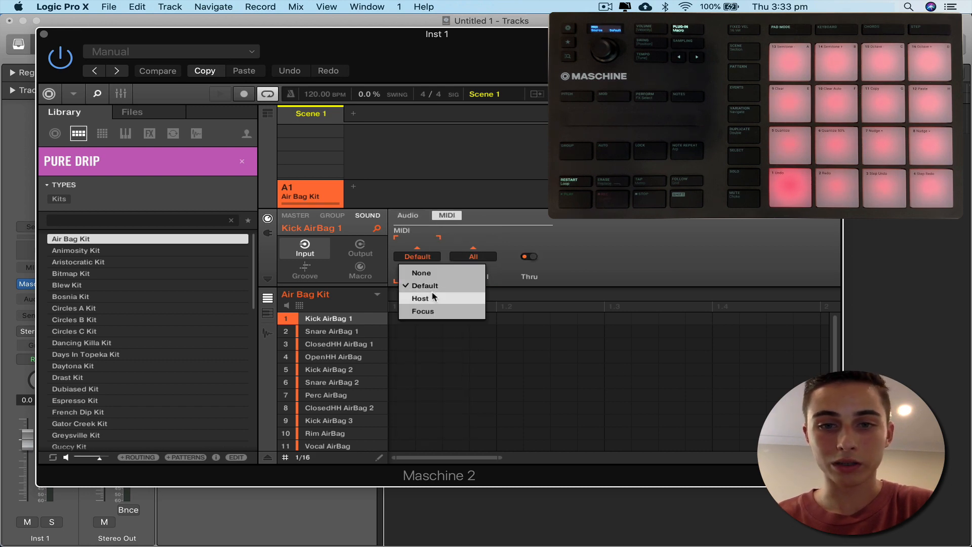
click(419, 299)
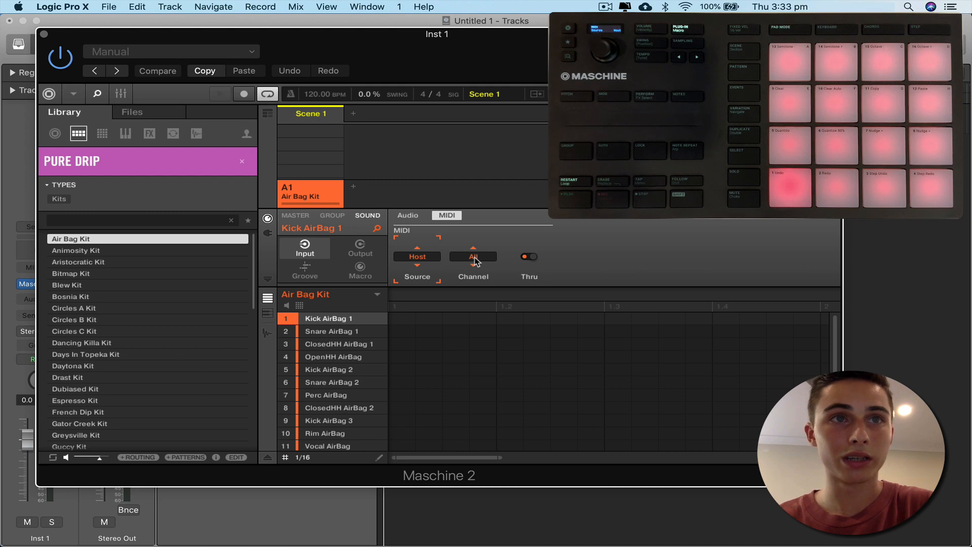
click(472, 256)
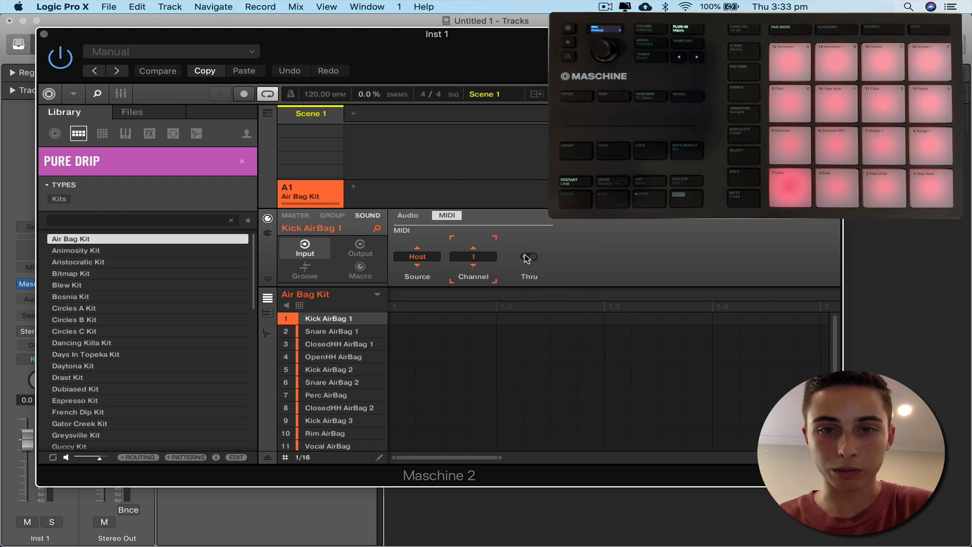
click(330, 330)
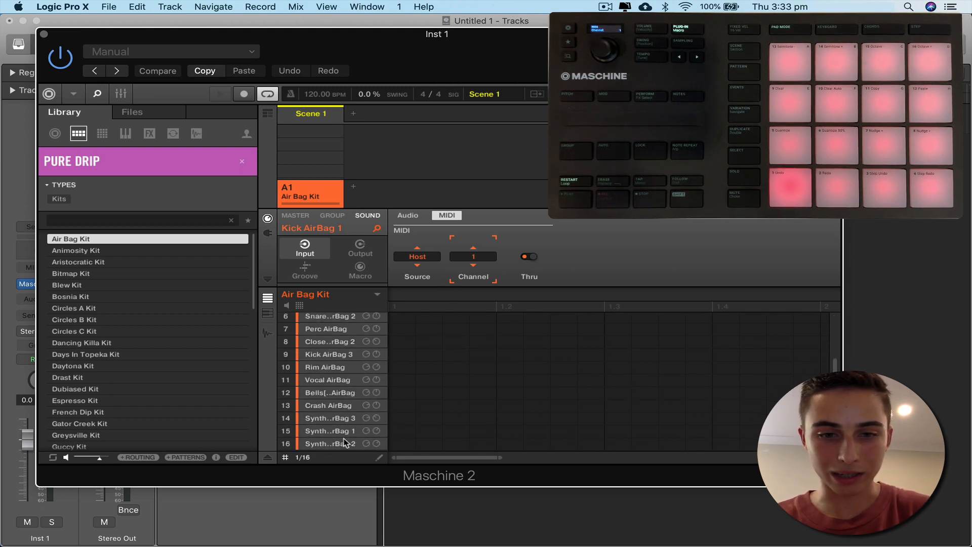
click(416, 256)
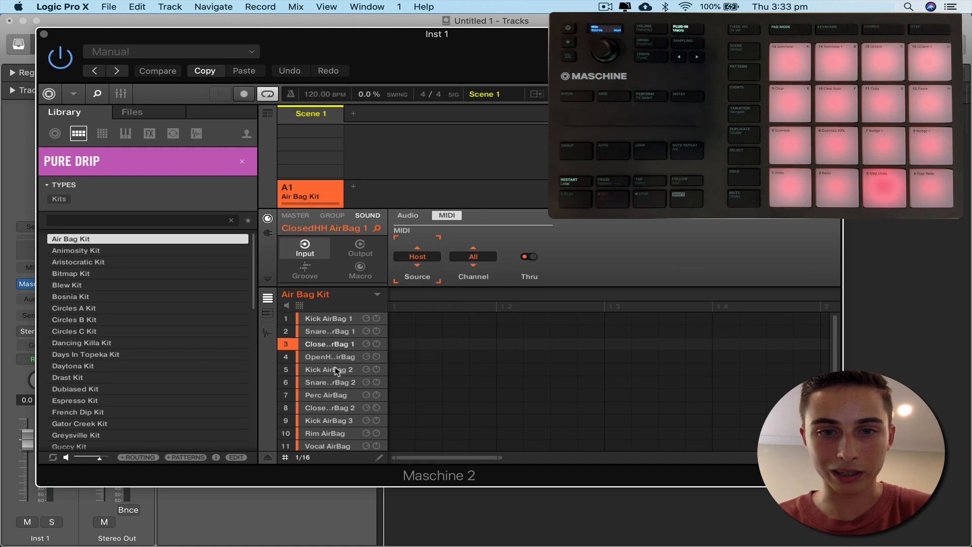
click(328, 369)
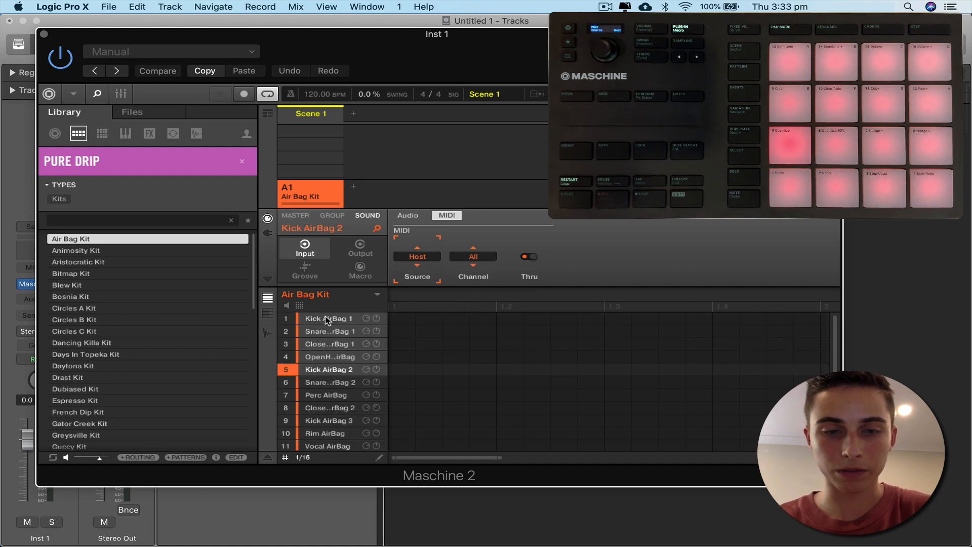
click(329, 318)
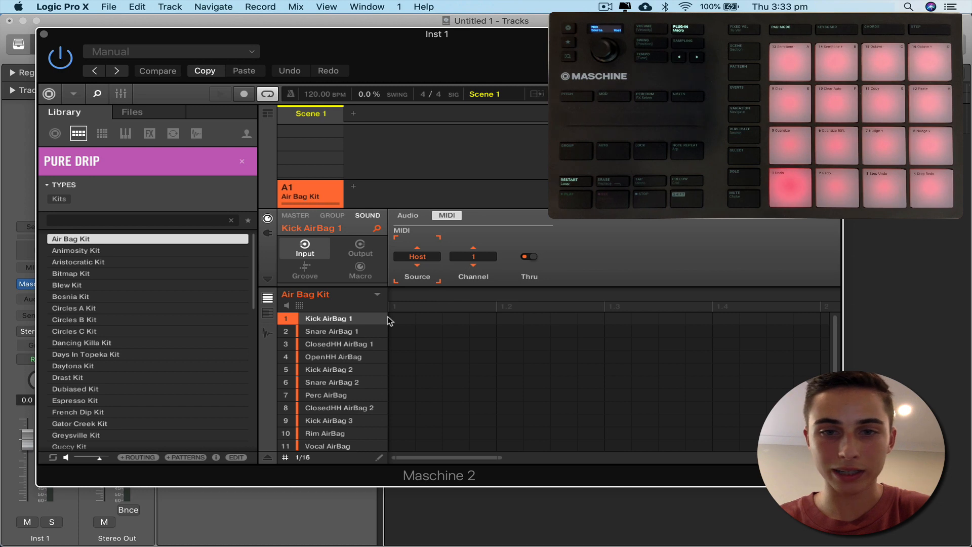
Assign MIDI input channels 3–8 to ClosedHH 1, OpenHH, Snare 2, Perc and ClosedHH 2
click(472, 257)
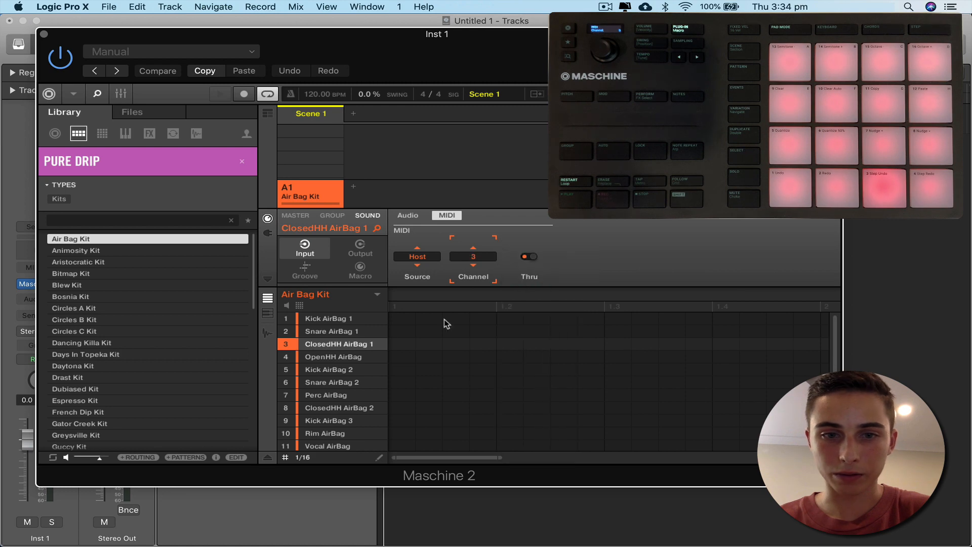
click(472, 256)
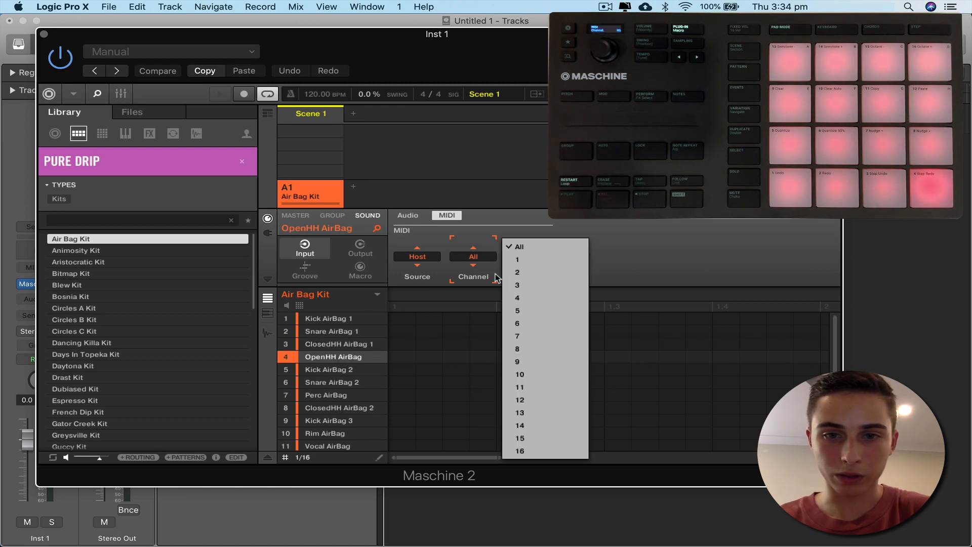
click(333, 369)
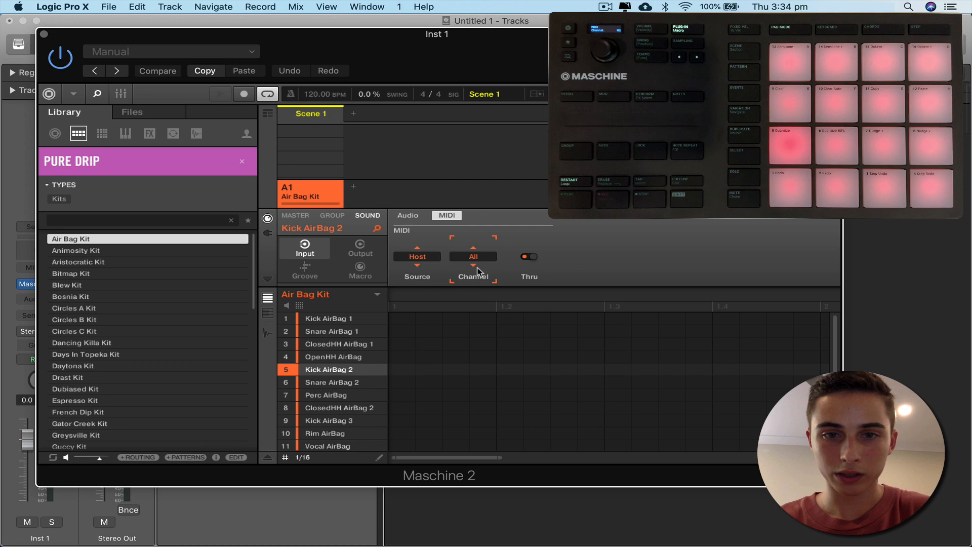
click(472, 256)
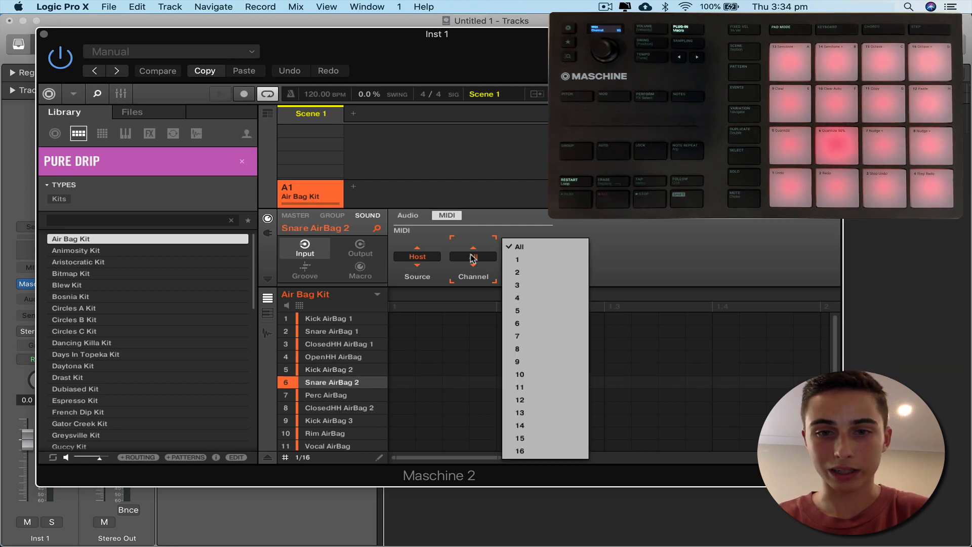
click(520, 336)
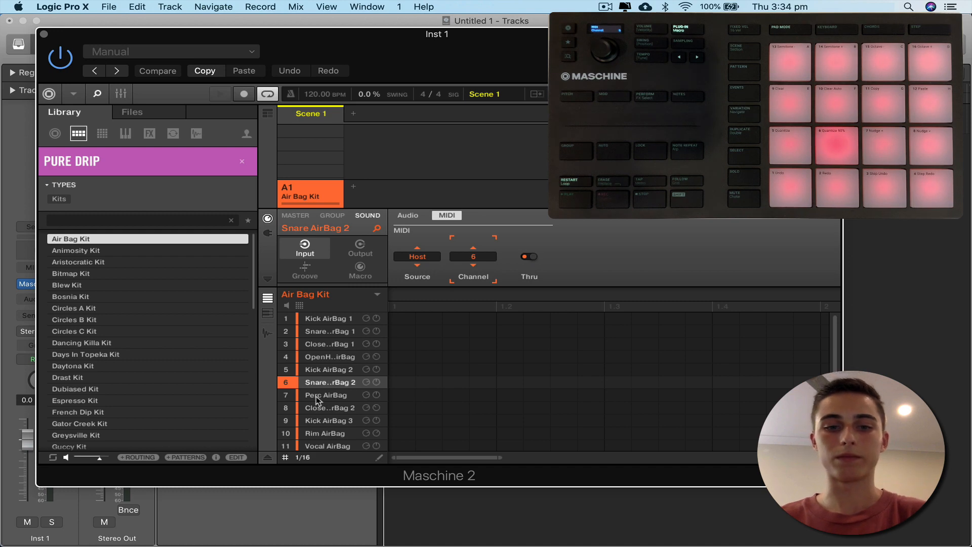
click(326, 395)
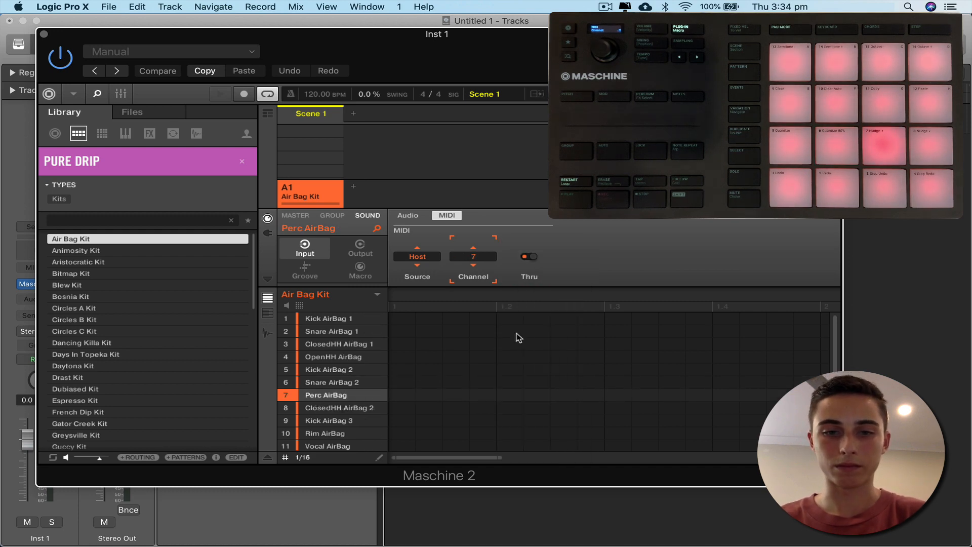
click(472, 256)
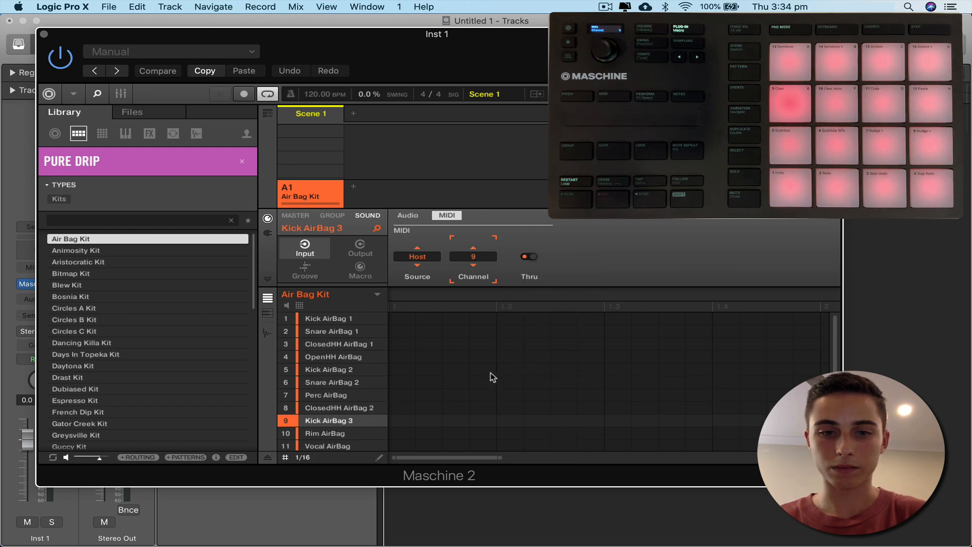
Assign MIDI input channels 10–16 to Rim, Vocal, bells, Crash and the slot 14–16 synths
click(472, 256)
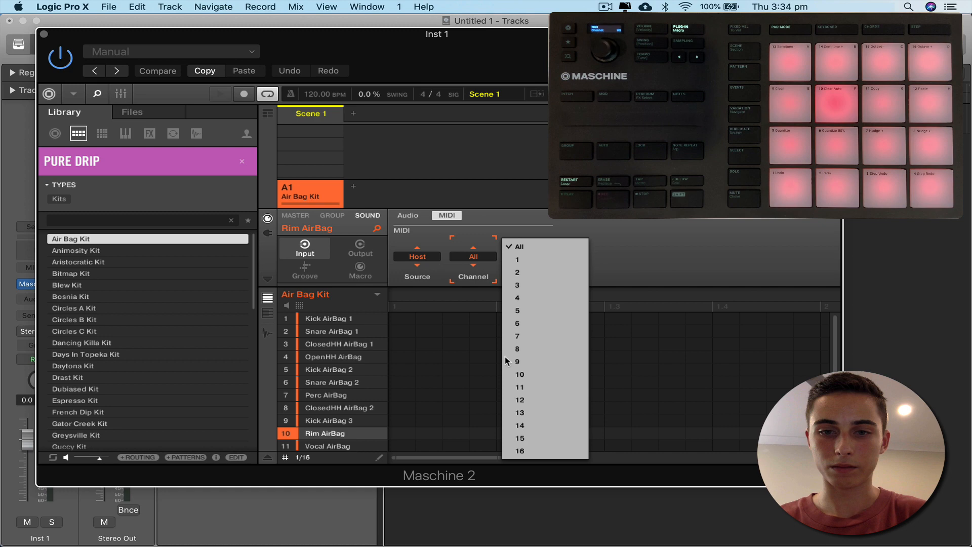
click(520, 373)
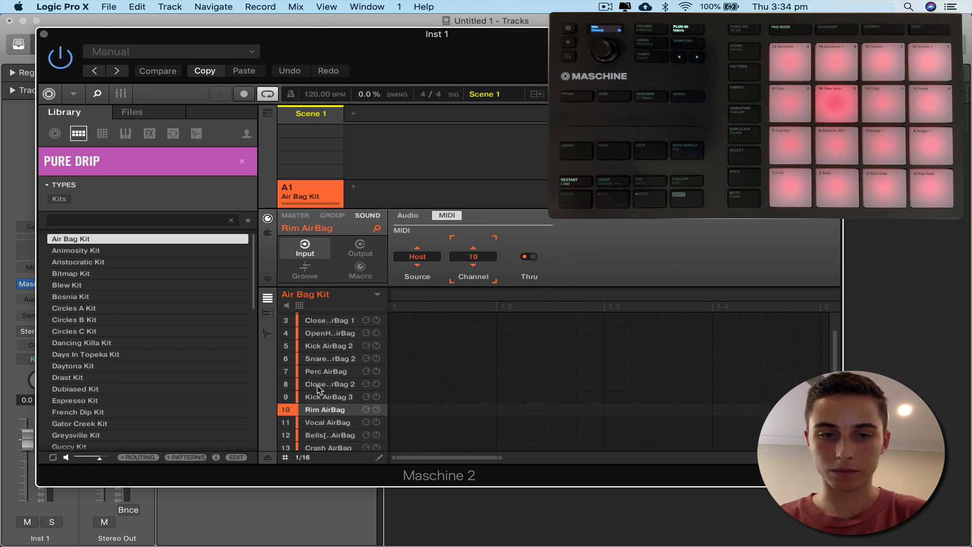
click(472, 256)
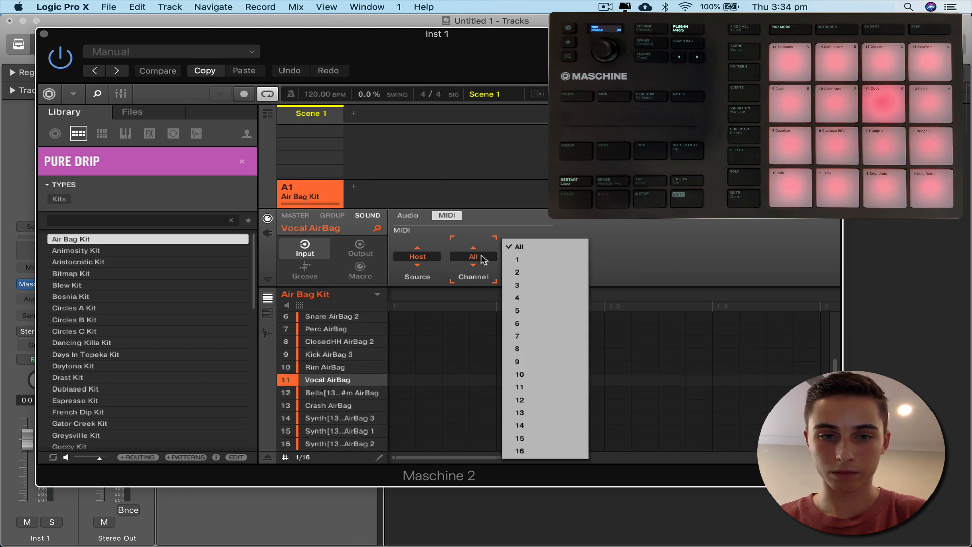
click(518, 387)
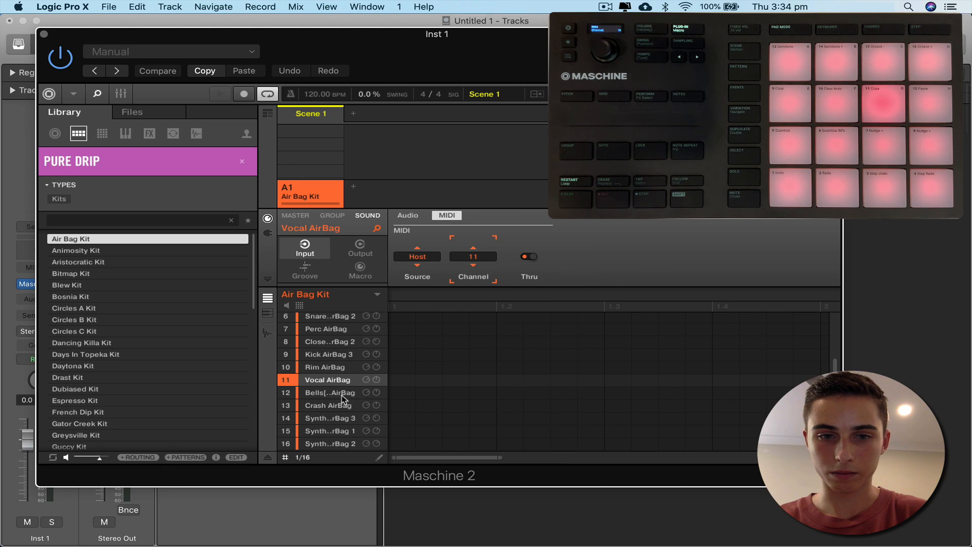
click(472, 256)
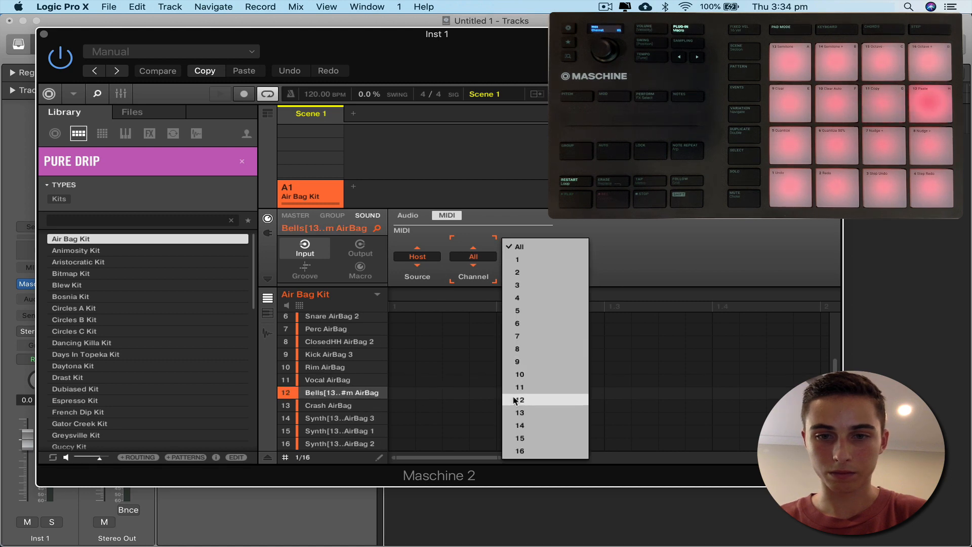
click(519, 399)
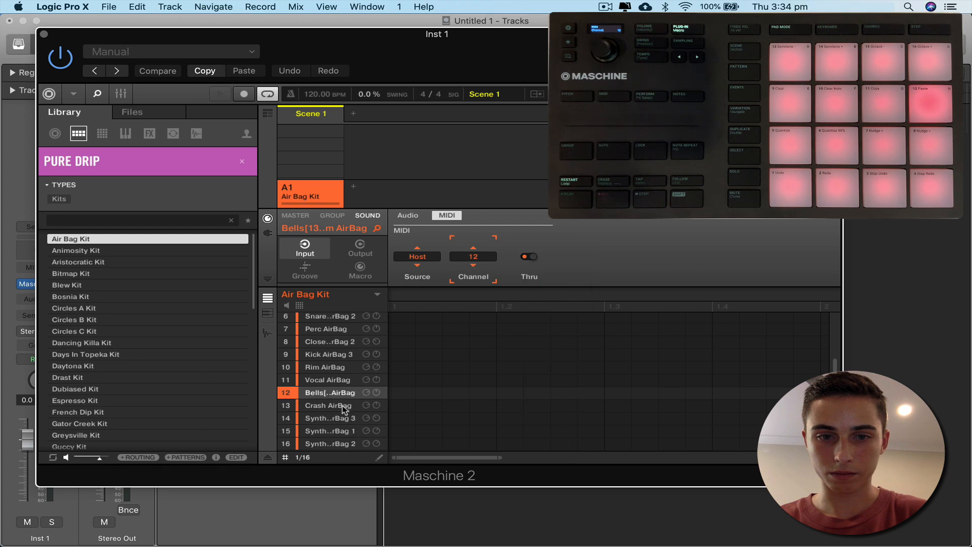
click(473, 257)
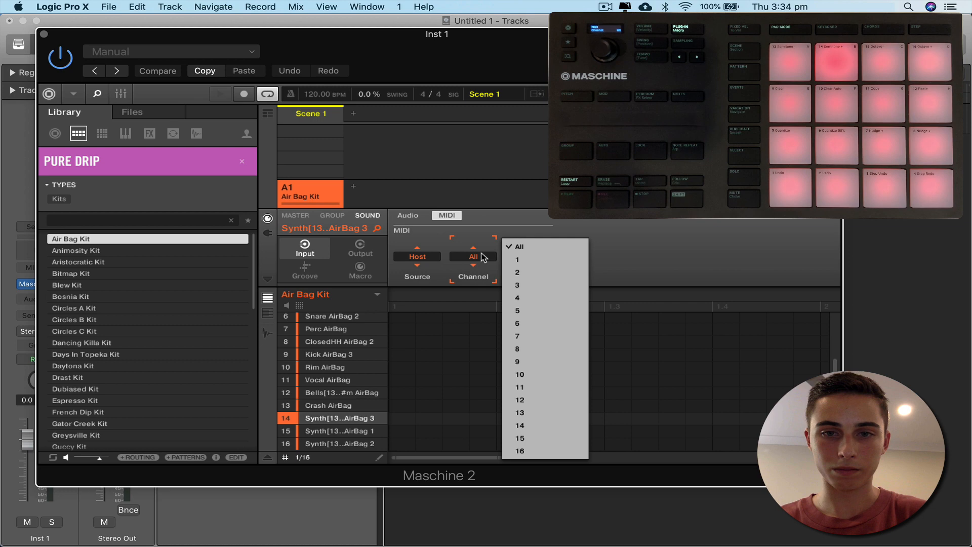
click(519, 425)
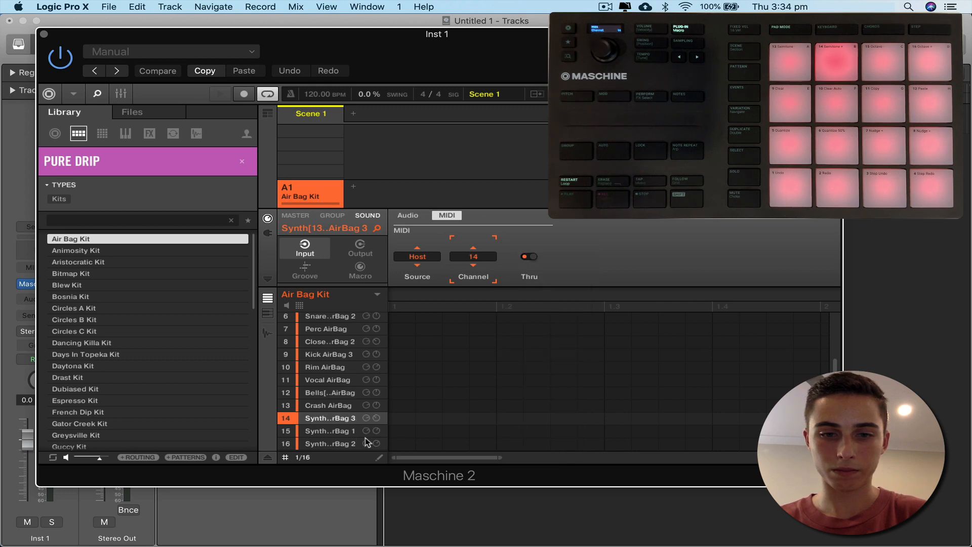
click(472, 256)
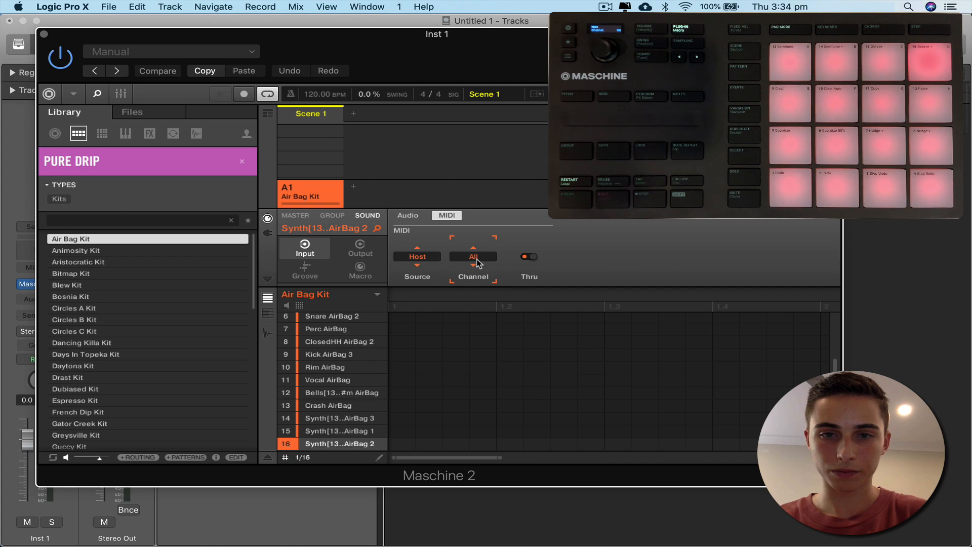
click(332, 354)
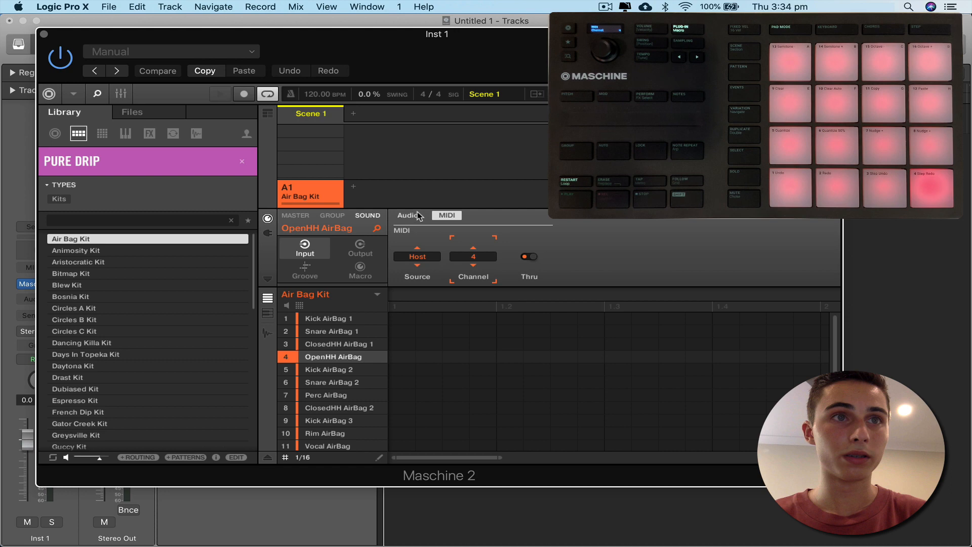
Send Kick AirBag 1's audio output to external output 1
click(407, 215)
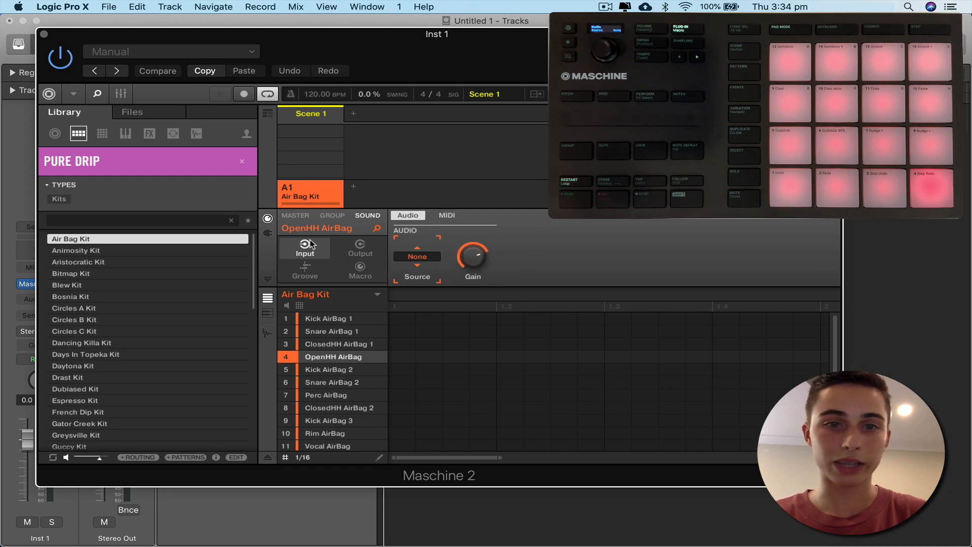
click(447, 215)
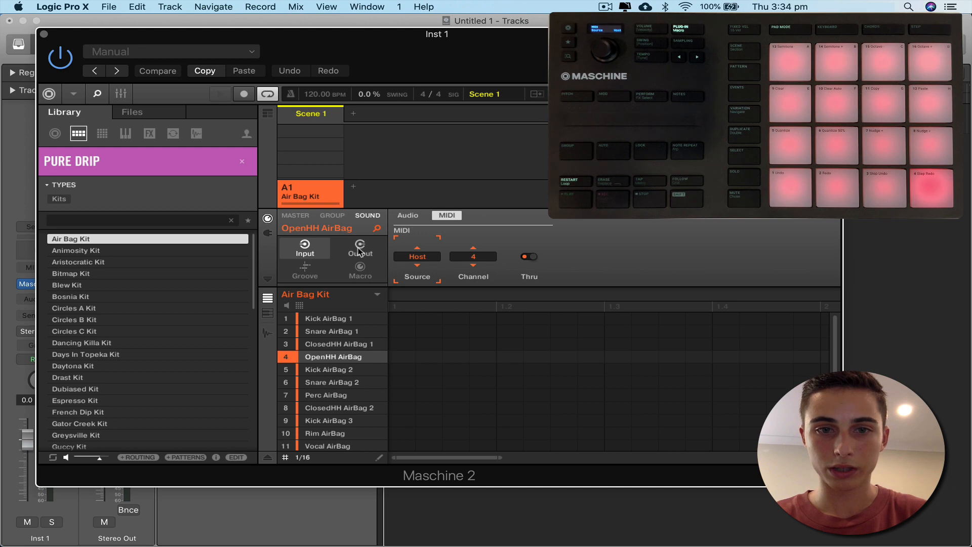
click(408, 215)
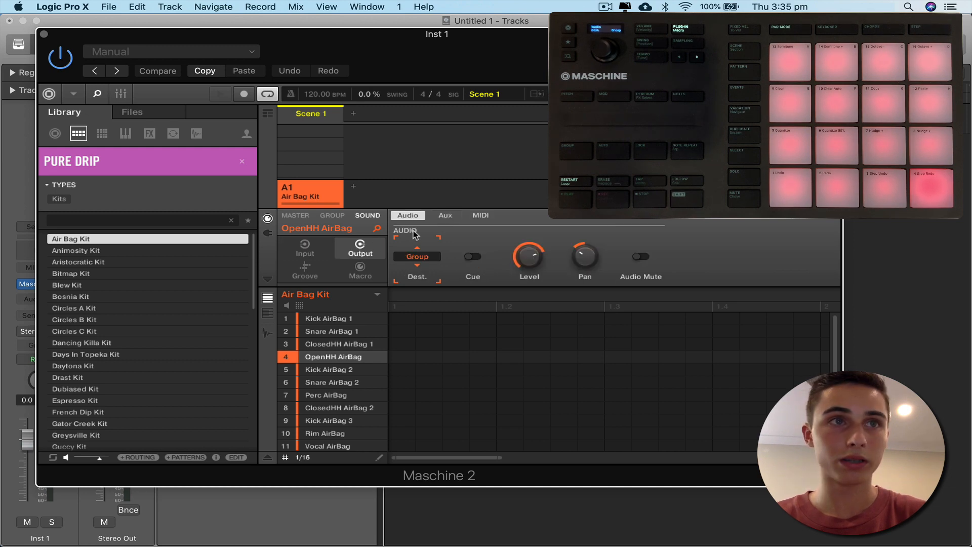
mouse_move(426, 262)
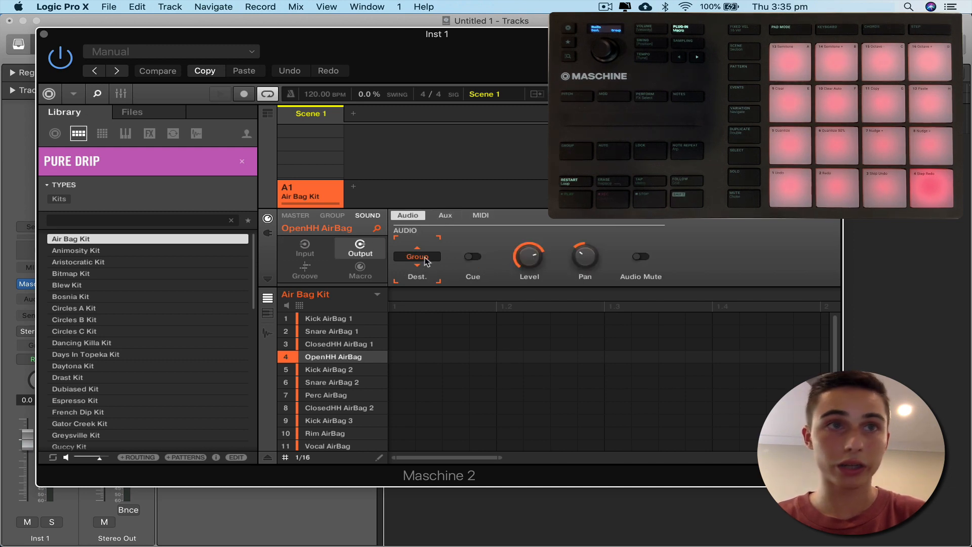
click(417, 257)
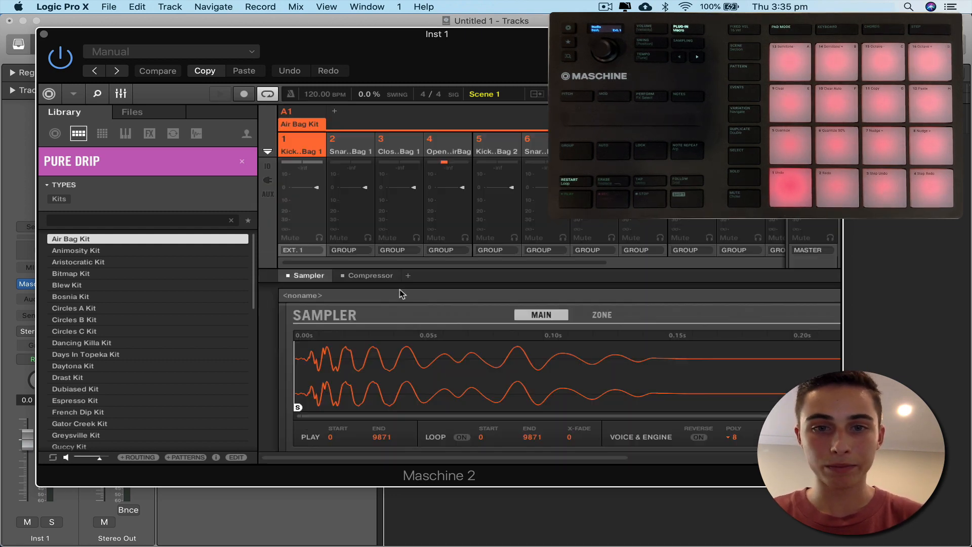
Route the kit sounds to matching external outputs, such as Ext. 5, 8 and 9
click(347, 250)
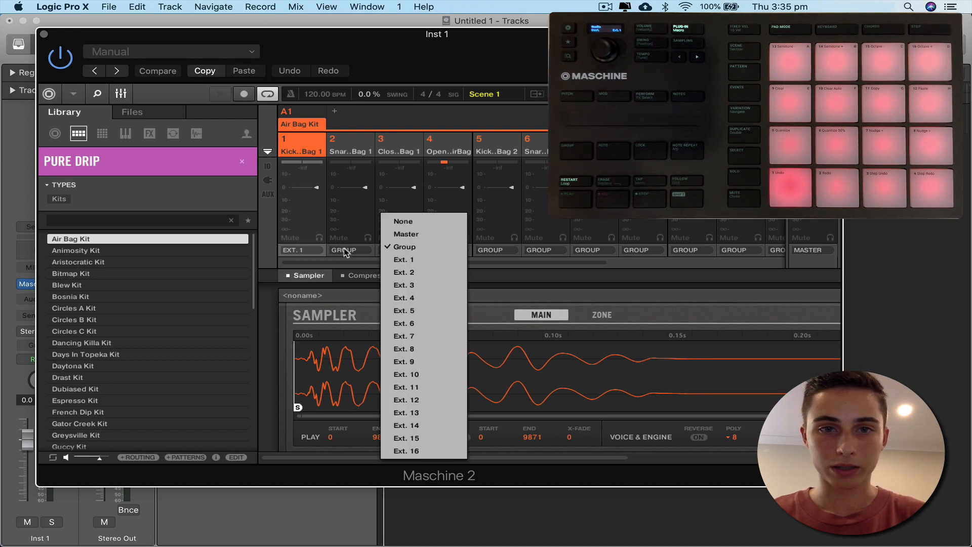
mouse_move(403, 259)
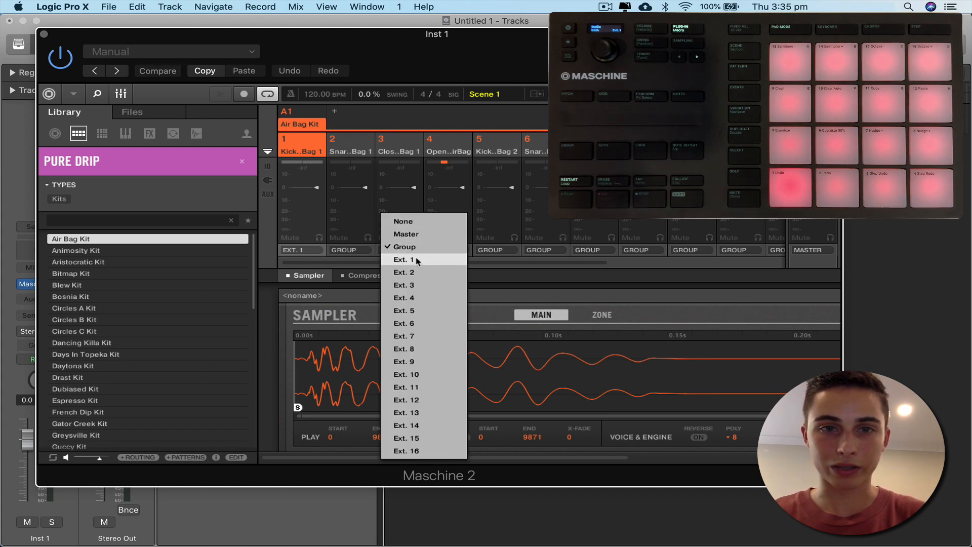
mouse_move(419, 273)
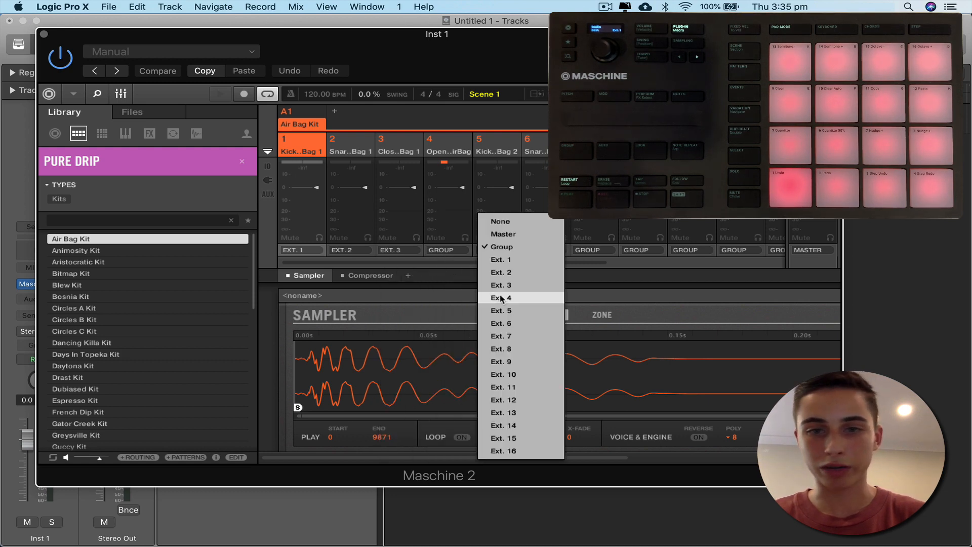
click(500, 298)
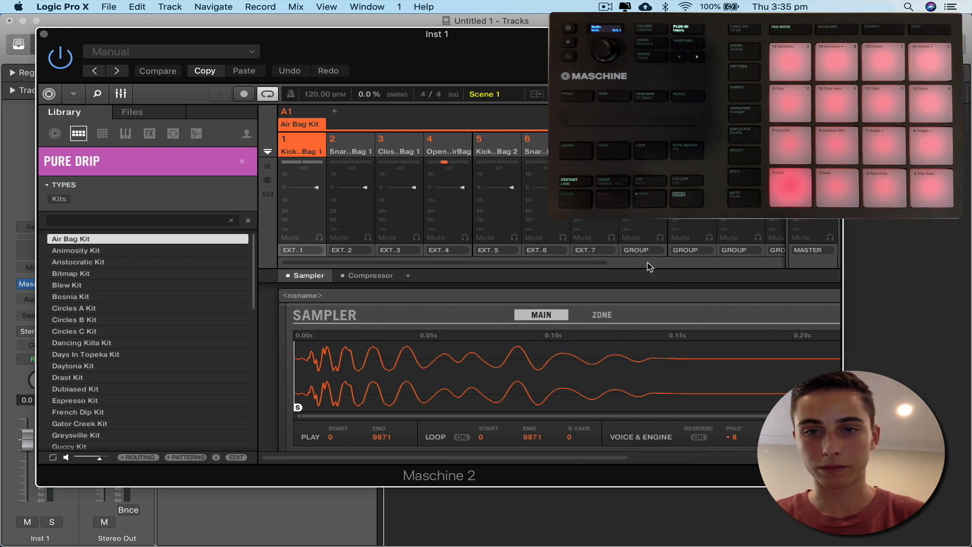
click(642, 250)
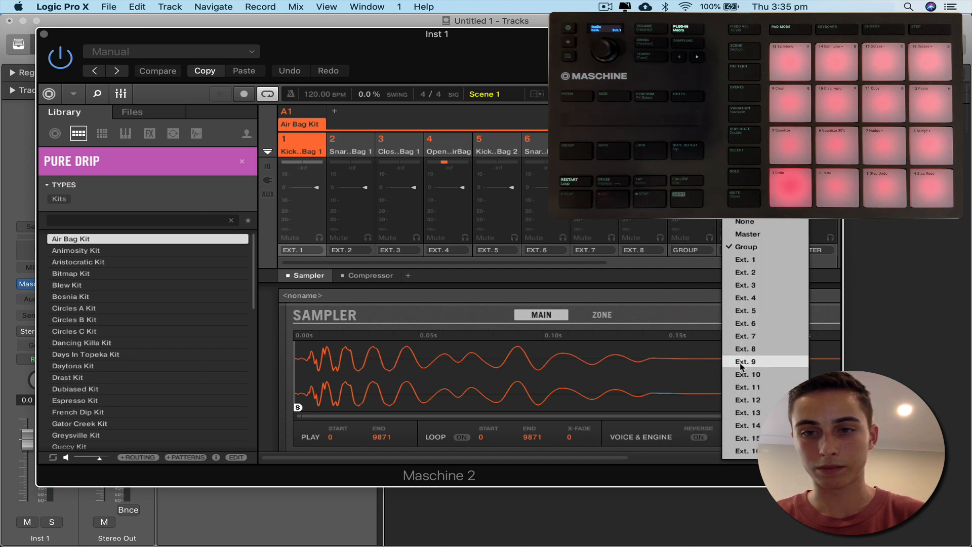
click(746, 374)
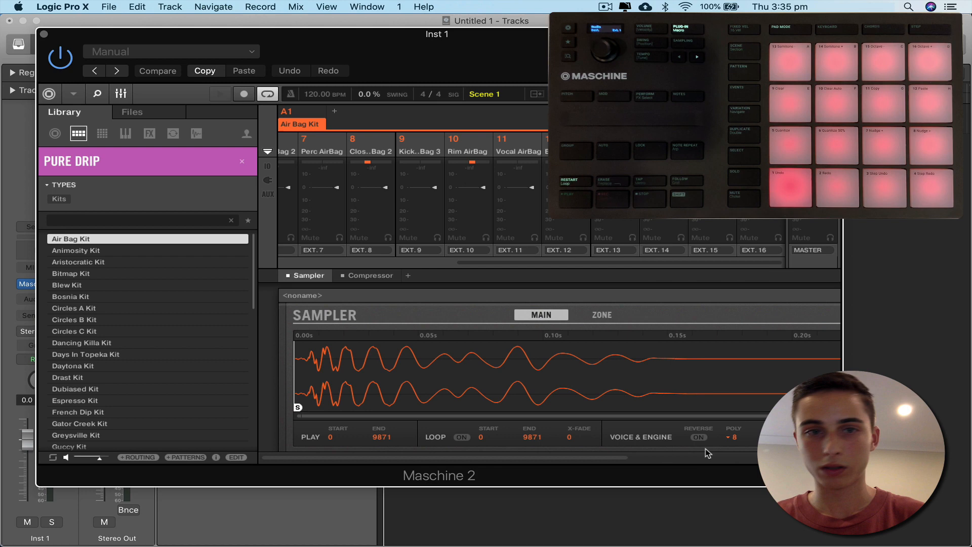
mouse_move(315, 222)
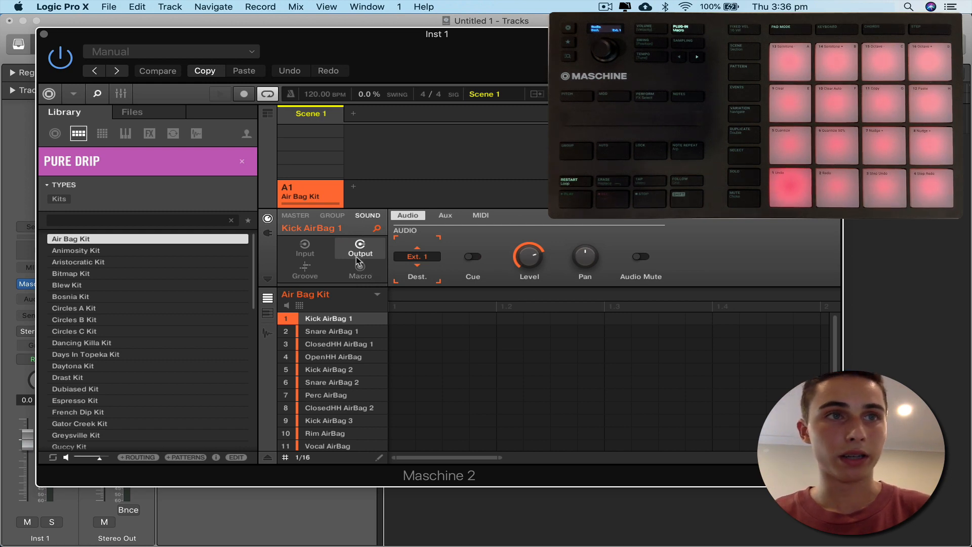
Check the kit sounds' MIDI output channels, confirming ClosedHH AirBag 1 sends on channel 3
click(480, 215)
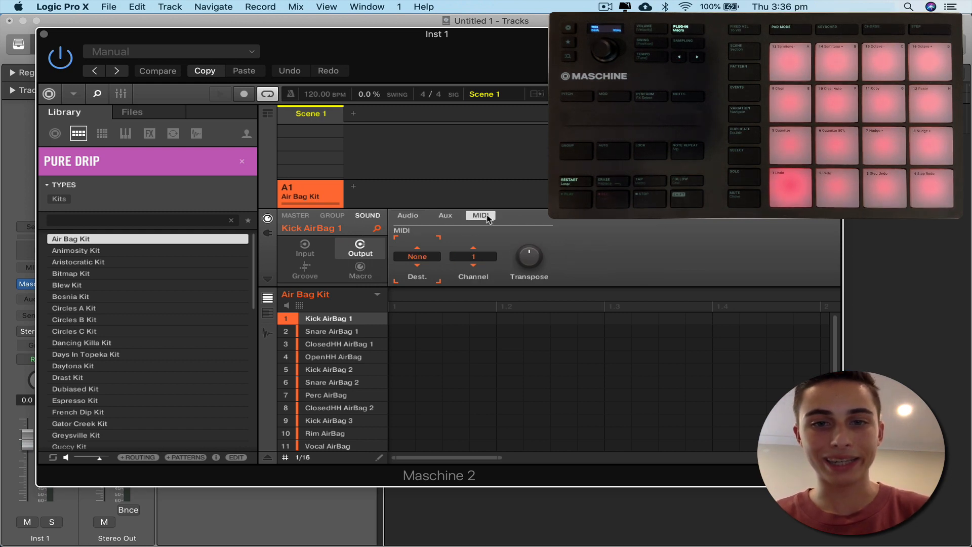
click(417, 257)
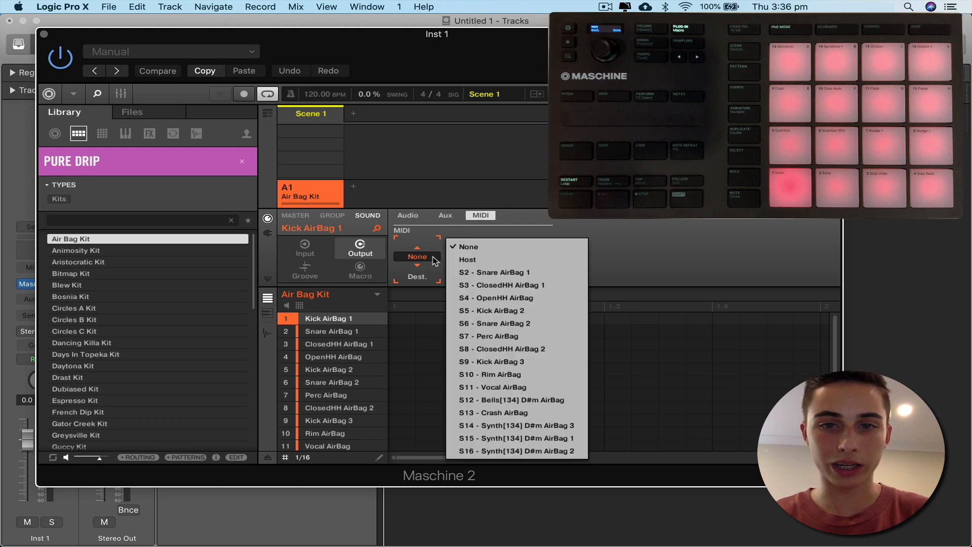
click(472, 257)
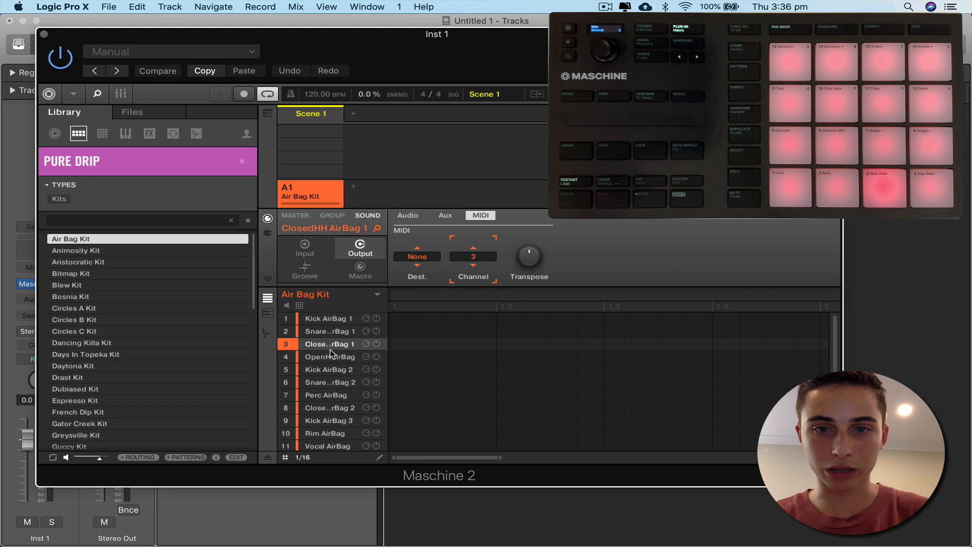
click(325, 395)
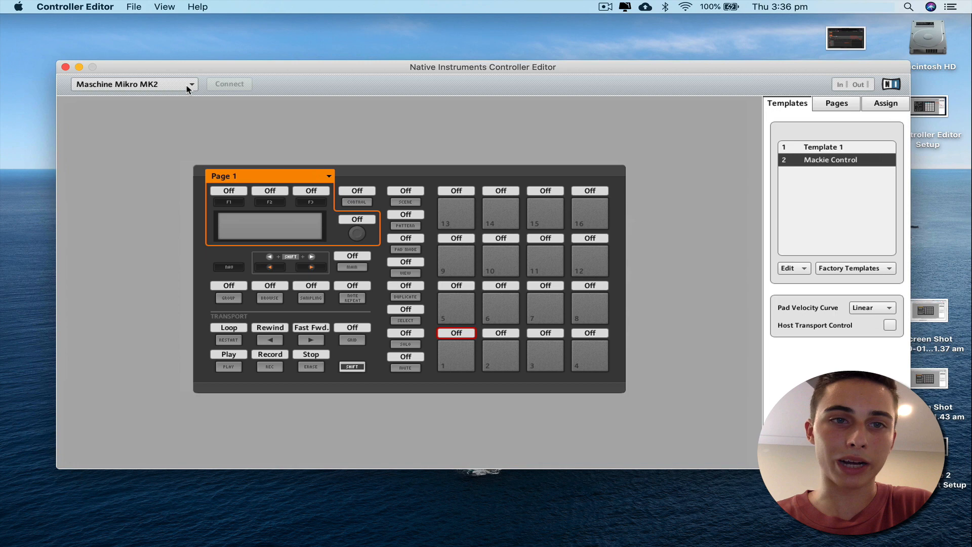
click(133, 83)
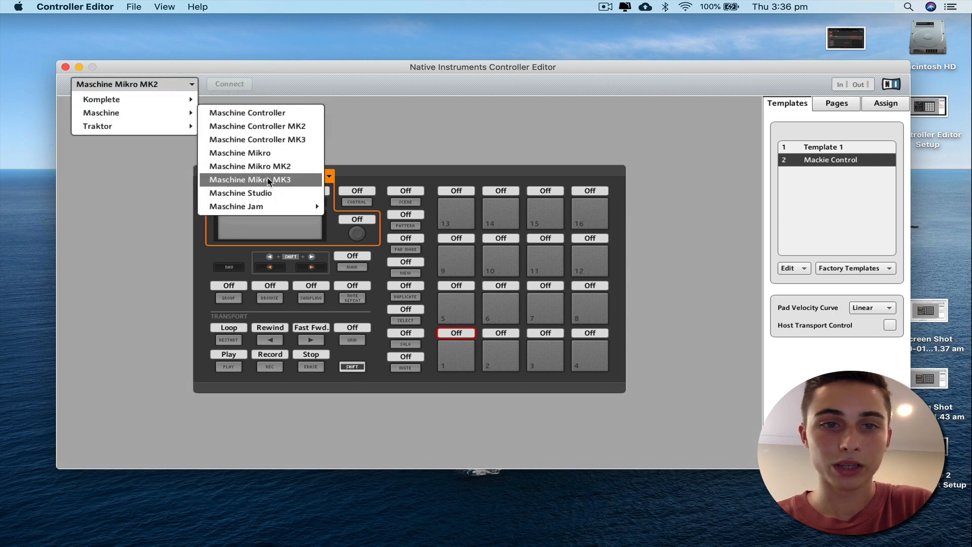
click(250, 179)
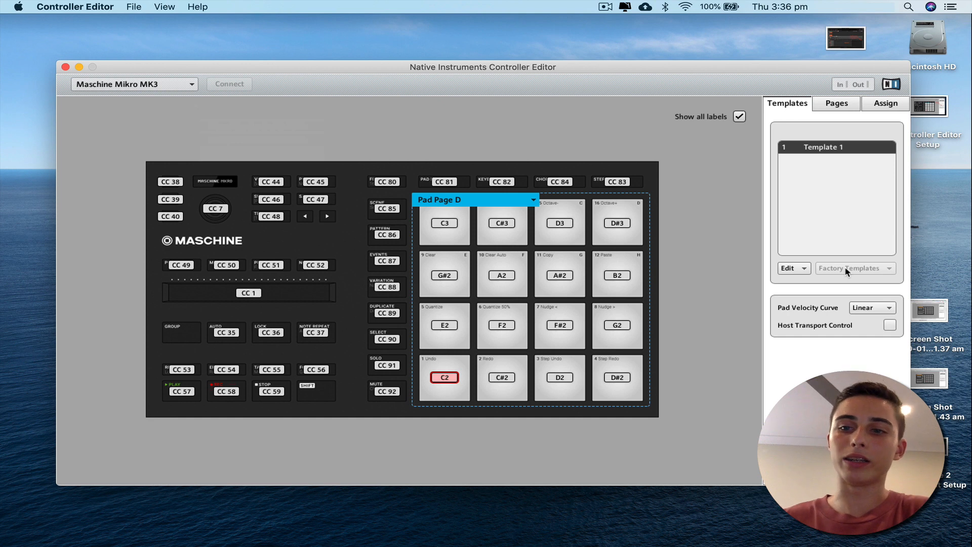
mouse_move(217, 147)
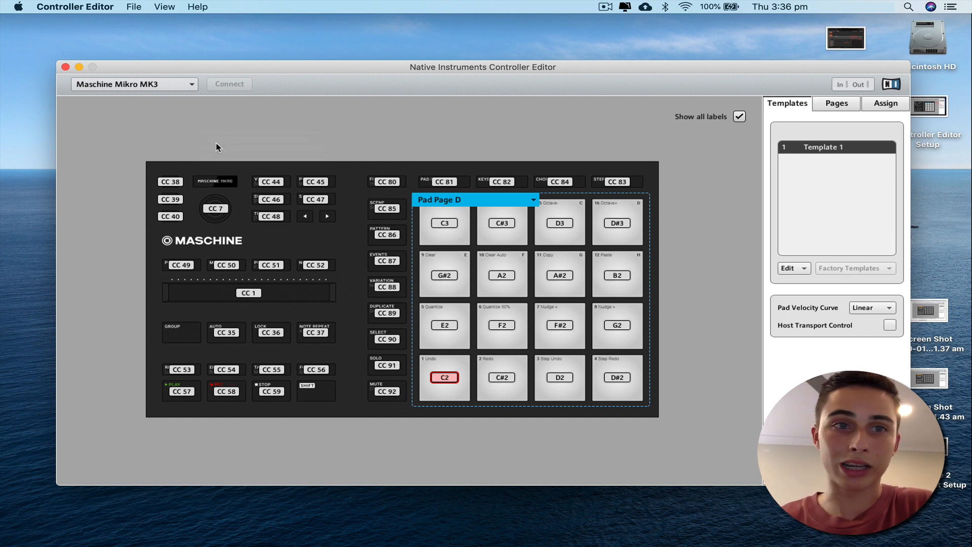
click(133, 84)
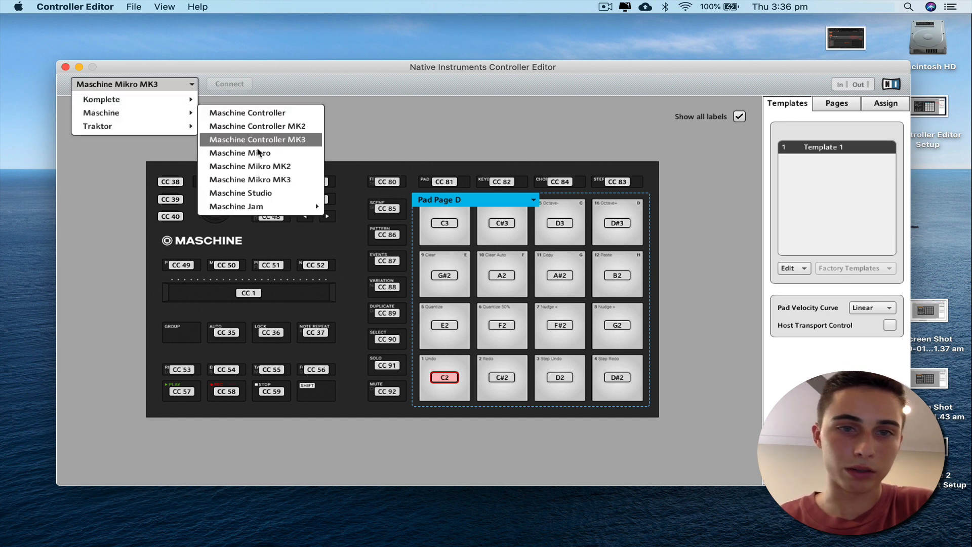
click(249, 166)
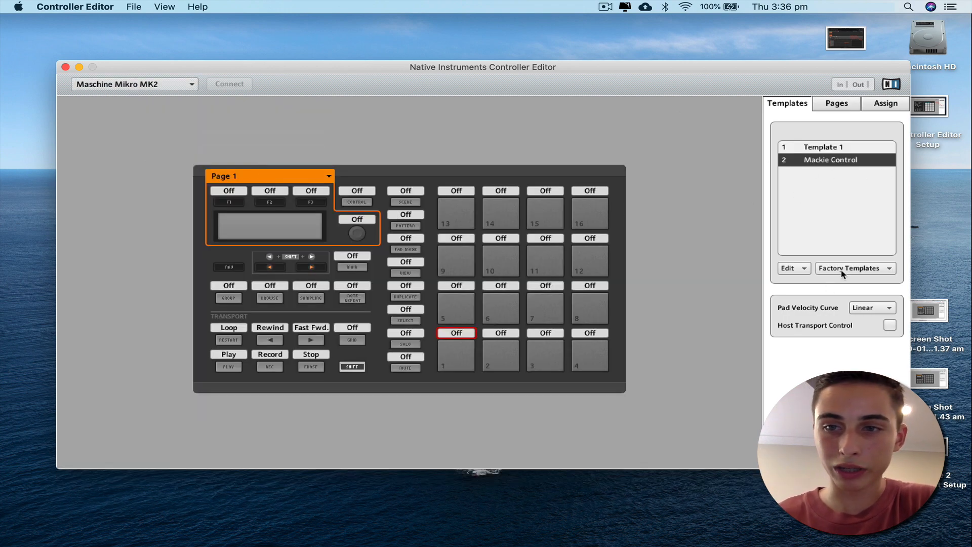
click(851, 268)
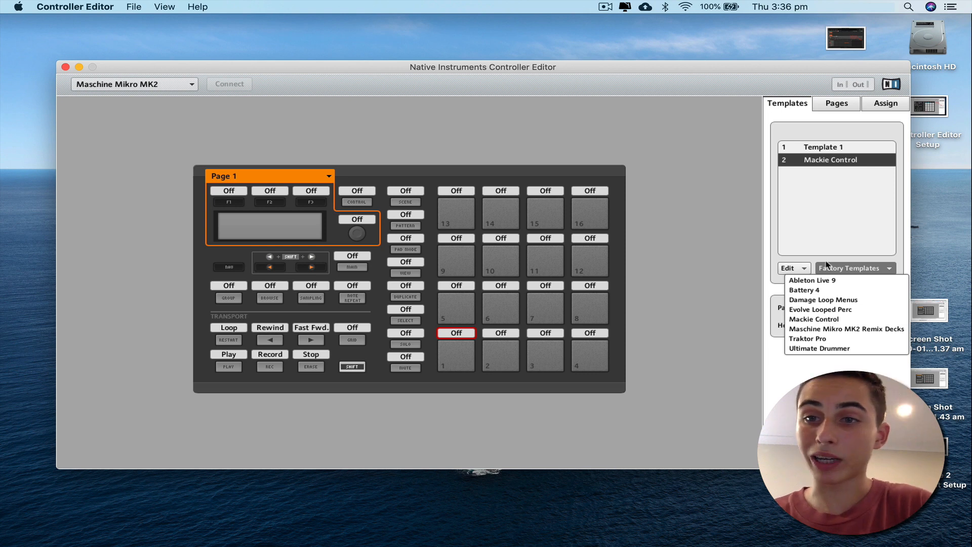
click(840, 244)
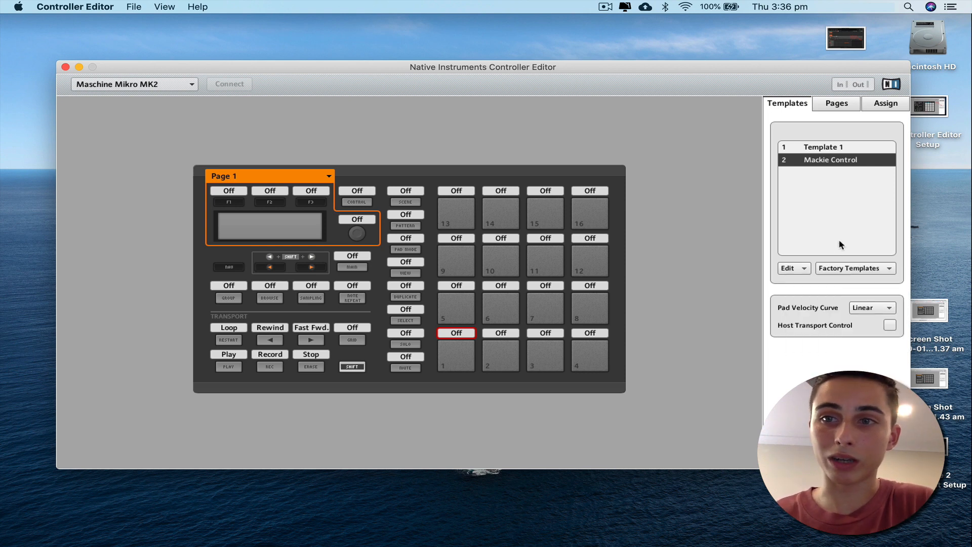
mouse_move(639, 193)
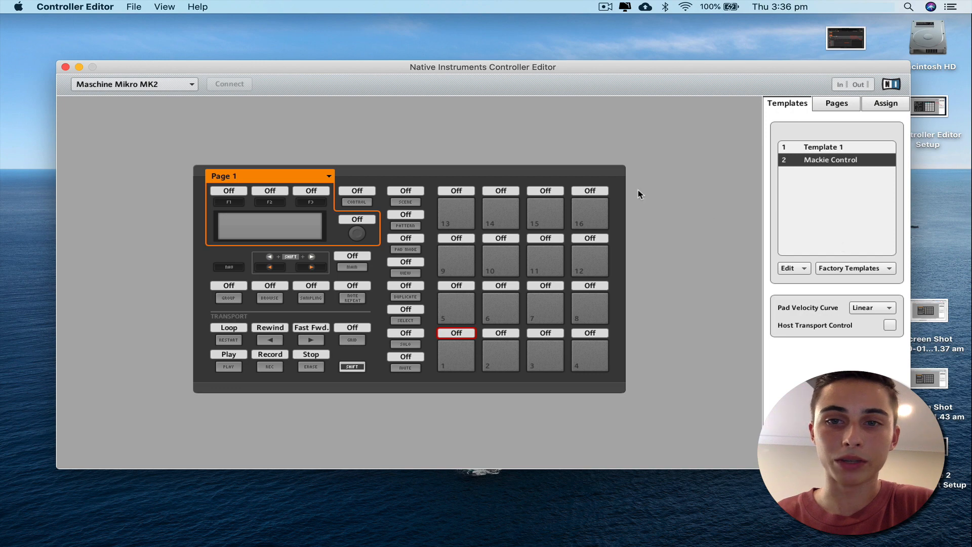
mouse_move(711, 197)
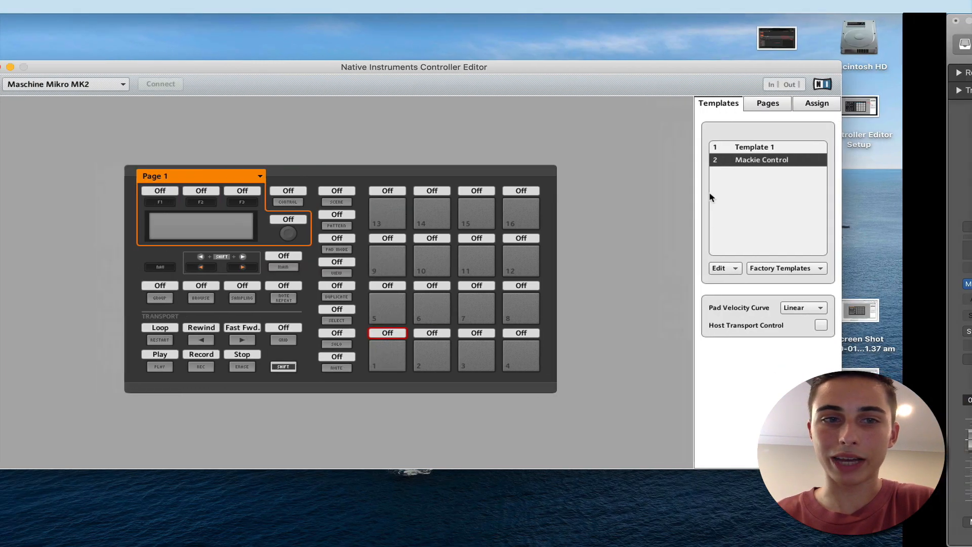
drag(414, 67, 483, 67)
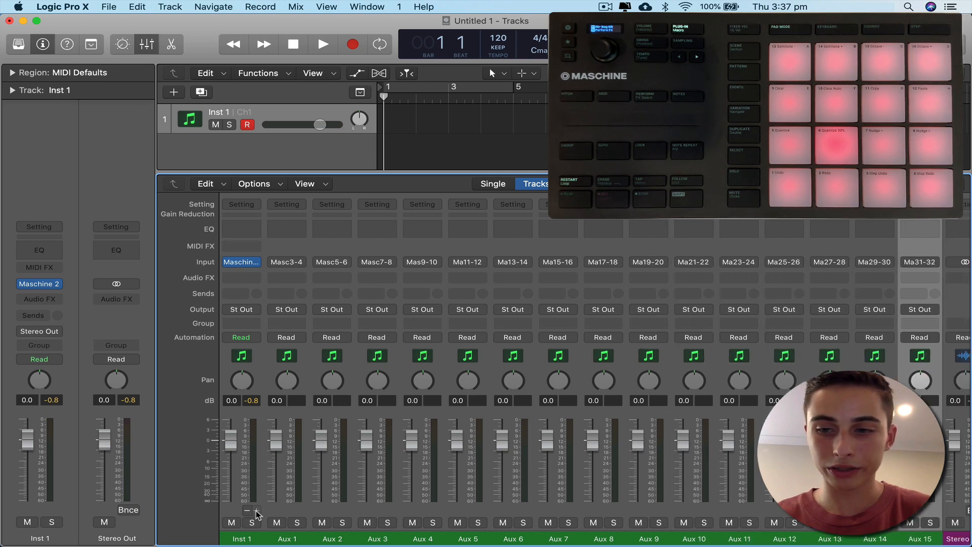
mouse_move(259, 308)
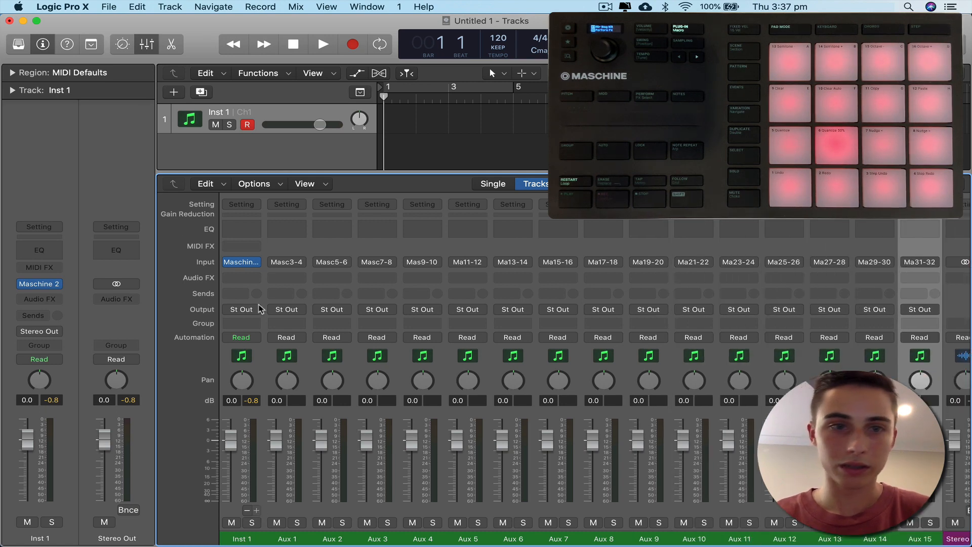
Select the Maschine aux channel strips and bring up the mixer's Options menu
click(39, 284)
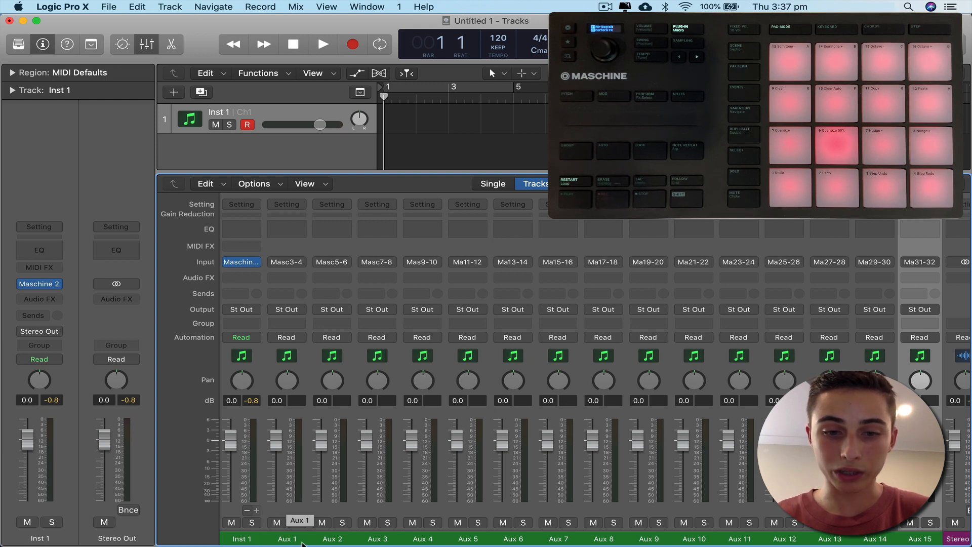
mouse_move(331, 525)
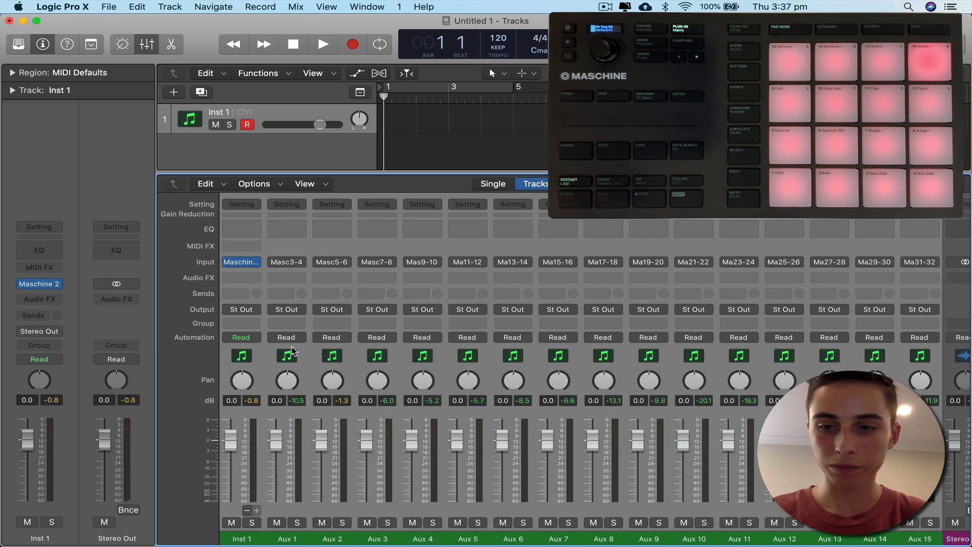
click(254, 184)
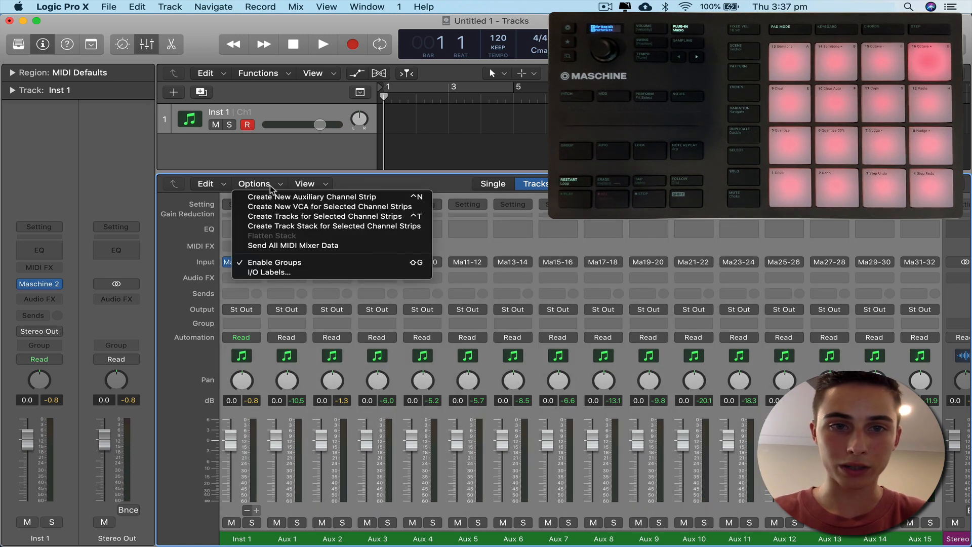
mouse_move(322, 216)
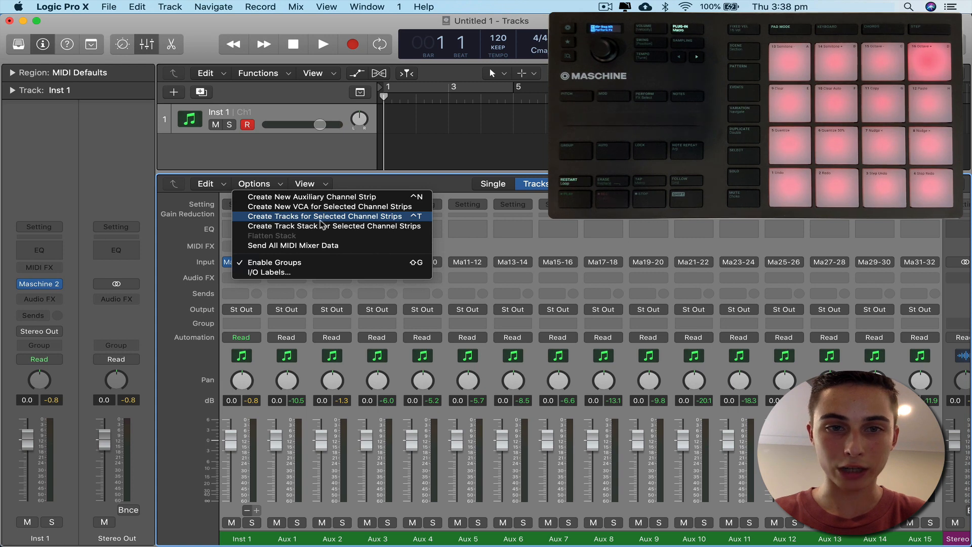
Create tracks Aux 1–15 from the selected strips, then reopen Maschine 2 from Inst 1
click(322, 216)
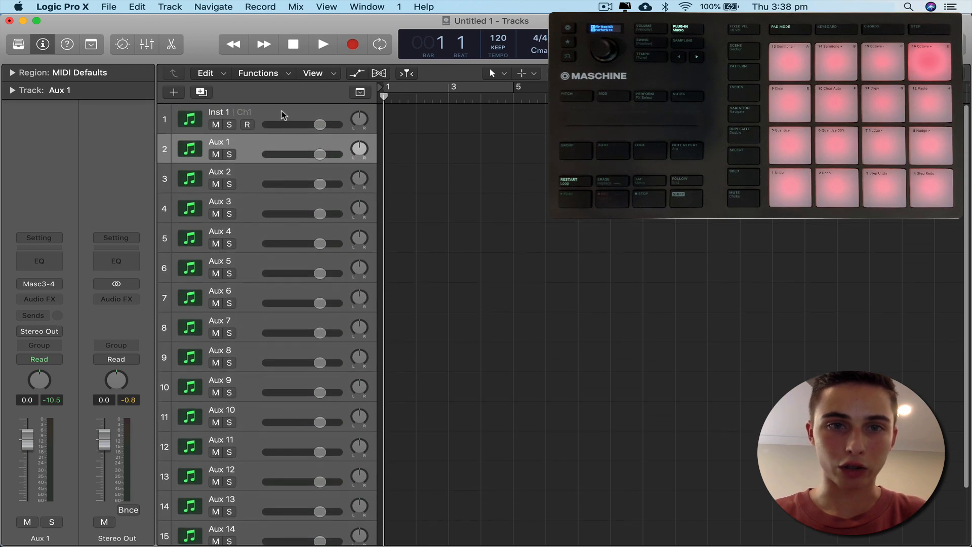
click(218, 112)
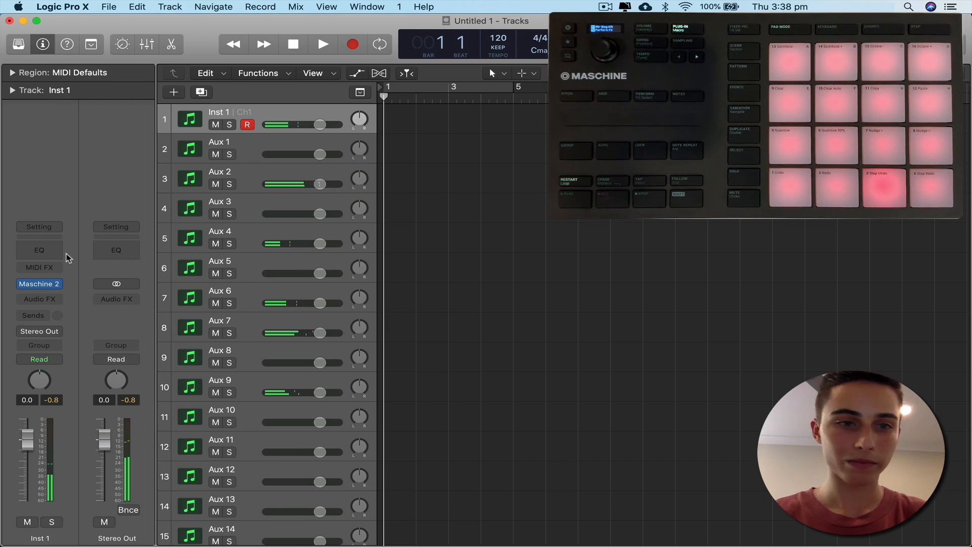
click(38, 283)
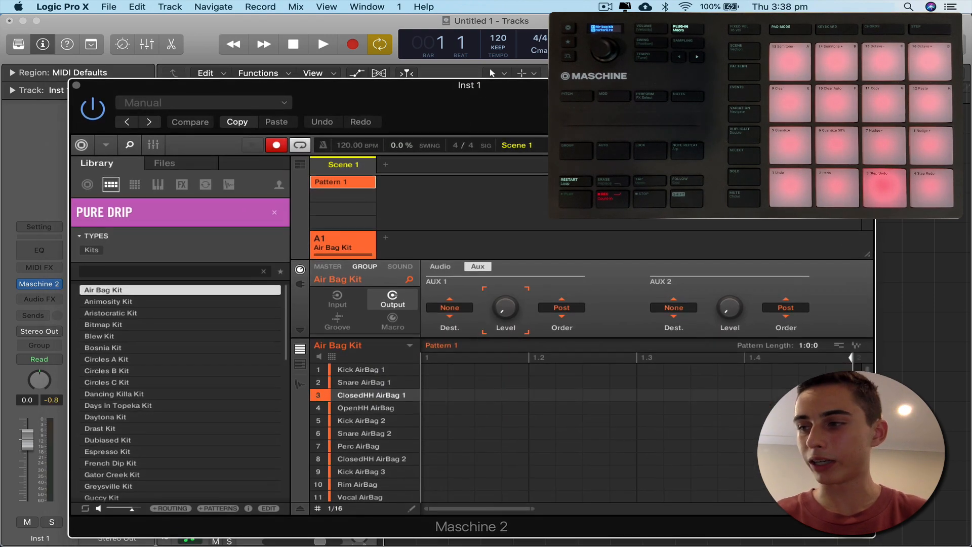
Set Maschine's tempo to 150 BPM and Pattern 1 to four bars with record armed
click(323, 44)
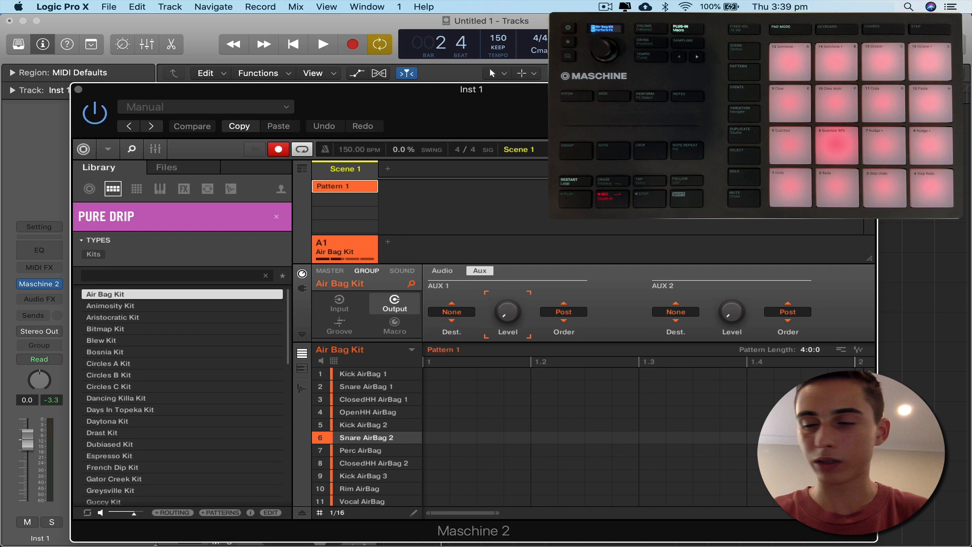
click(321, 44)
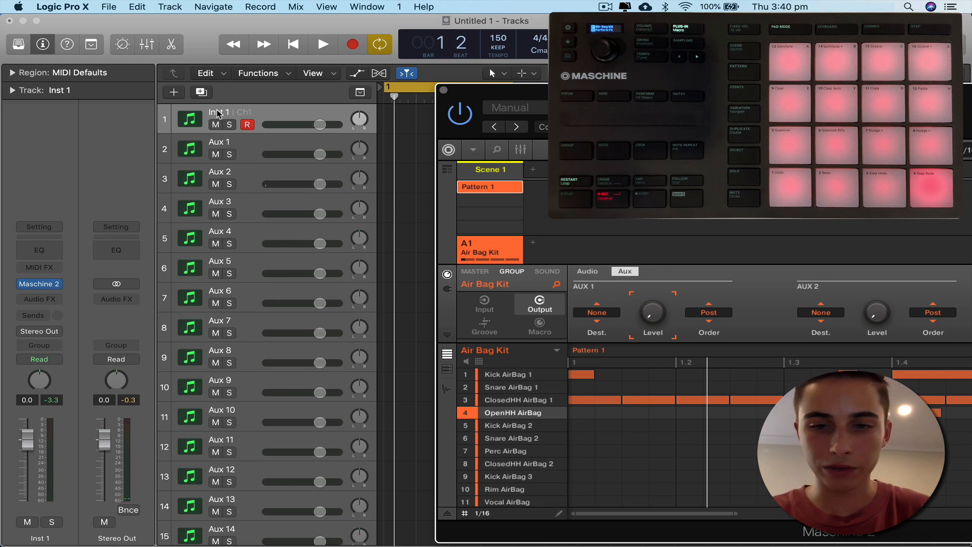
Rename the Inst 1 track to Kick and the following track to HH
double_click(219, 111)
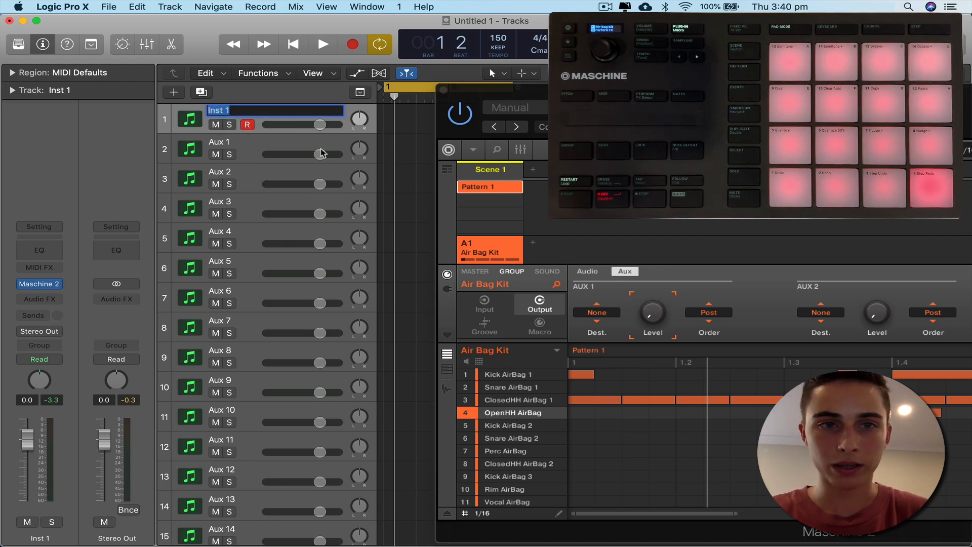
mouse_move(293, 185)
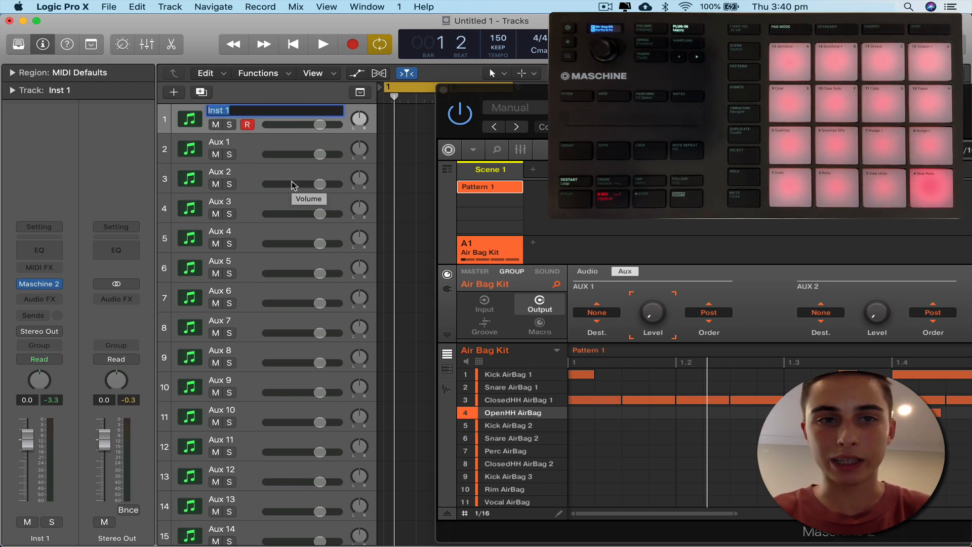
text(Kick)
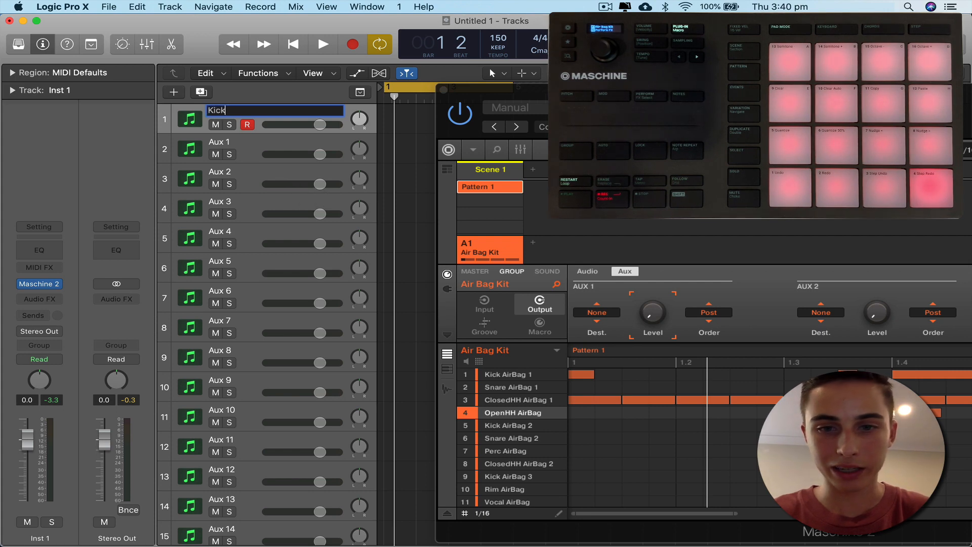
click(220, 141)
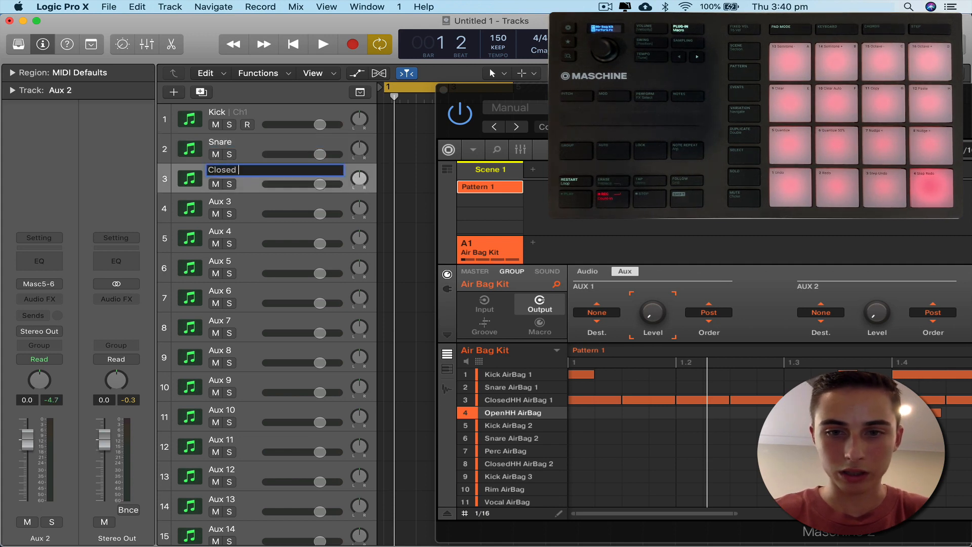
text(HH)
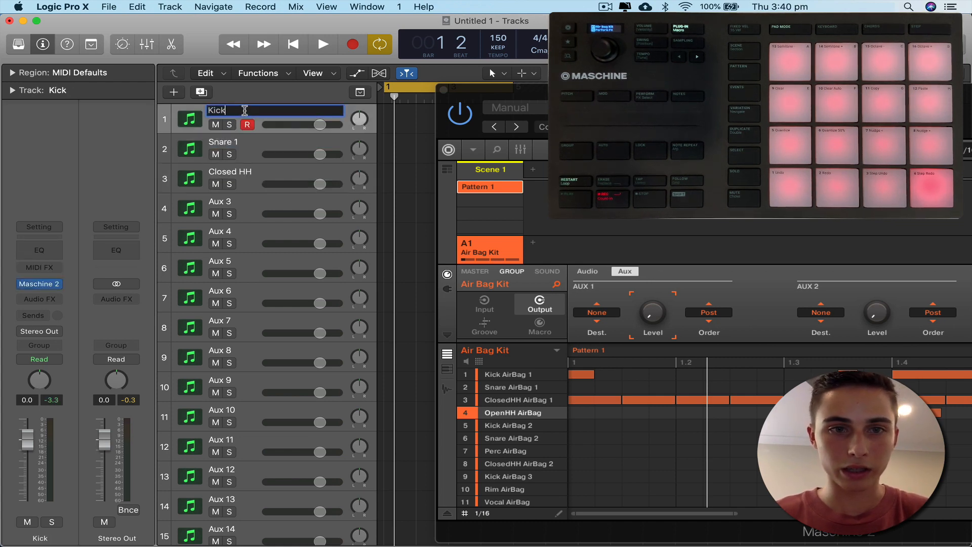
click(322, 44)
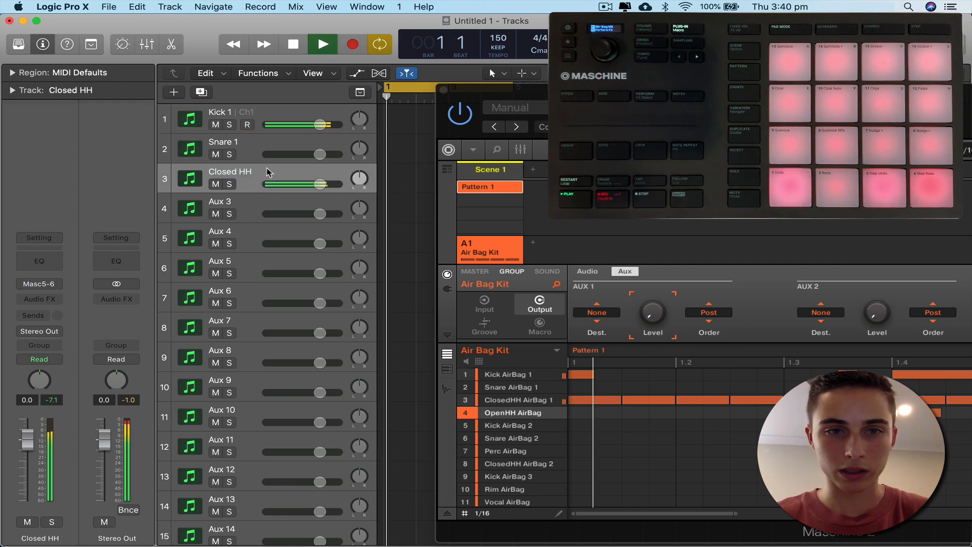
click(322, 44)
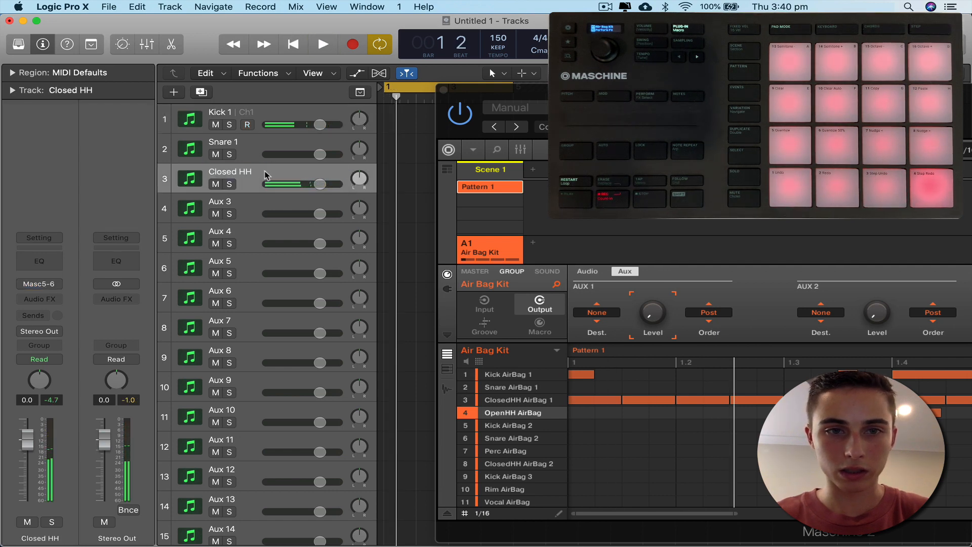
Rename the Aux 3, Aux 4 and Aux 5 tracks OpenHH, Kick 2 and Snare
double_click(231, 171)
text( 1)
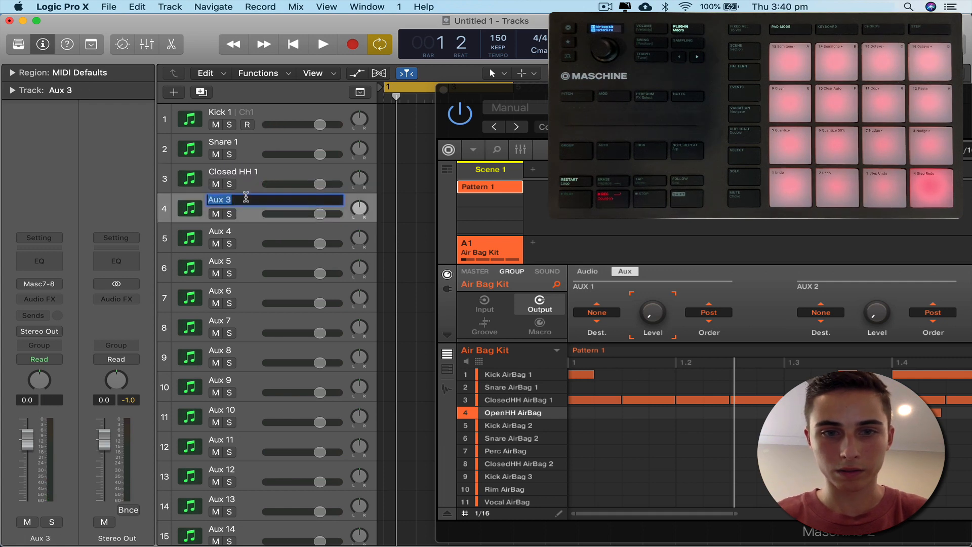
text(OpenHH)
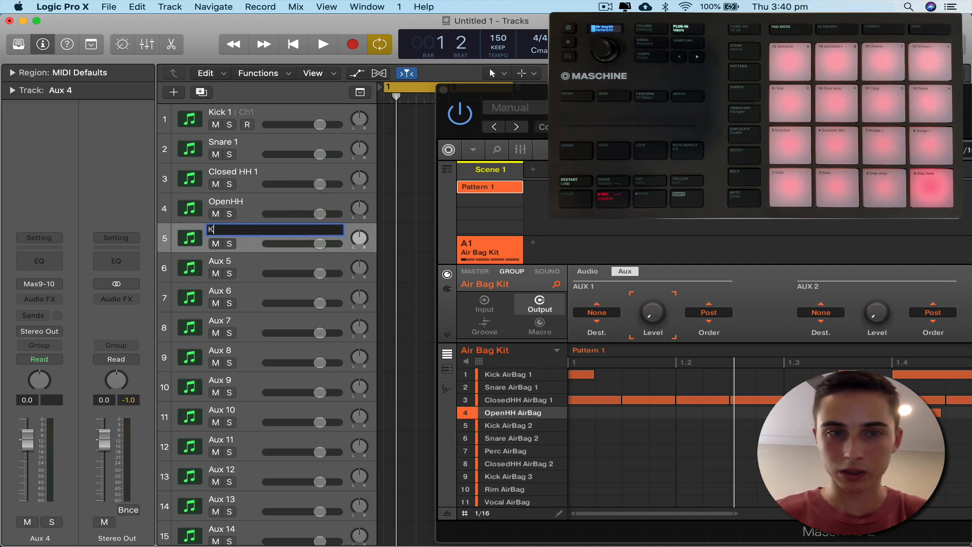
text(Kick 2)
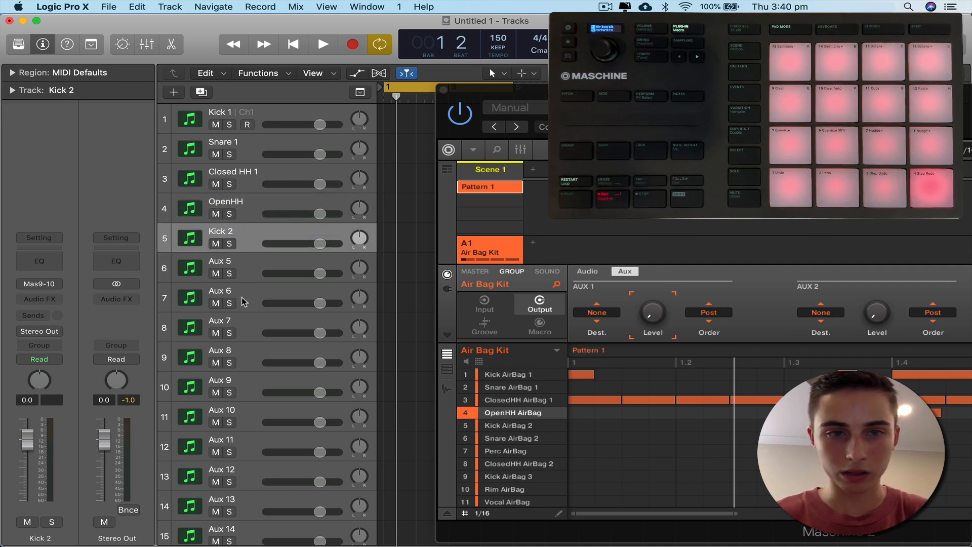
double_click(220, 259)
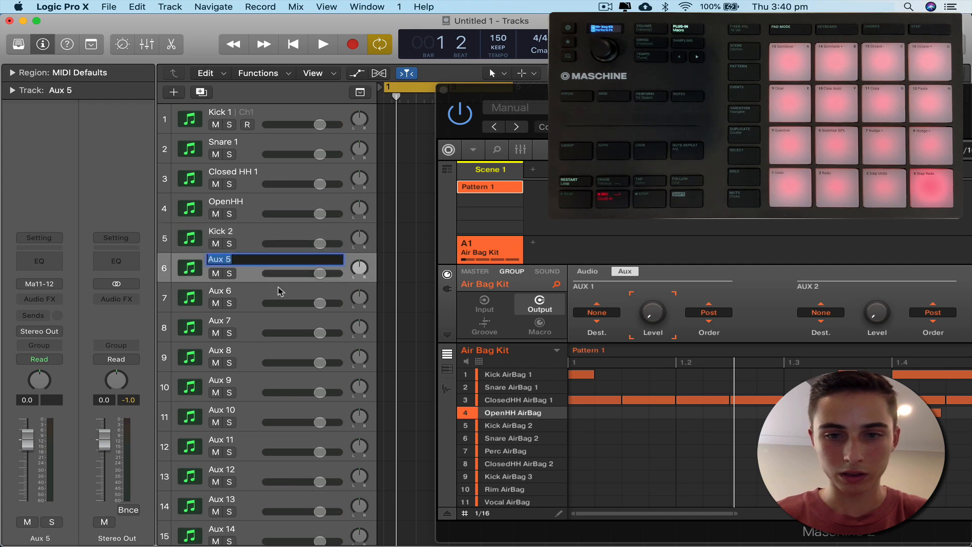
text(Snare 2)
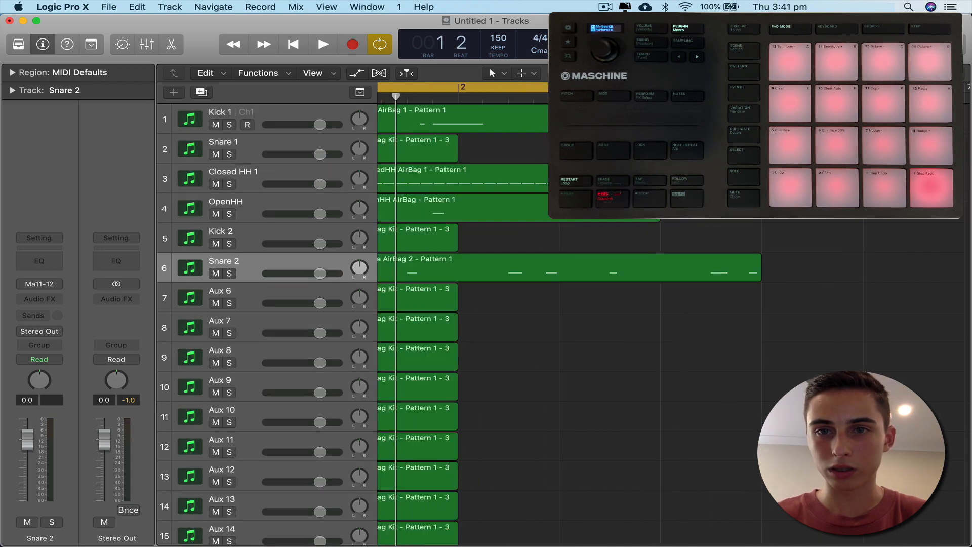
Keep pattern regions only on Kick 1, Closed HH, OpenHH and Snare 2, deleting Aux regions
click(220, 112)
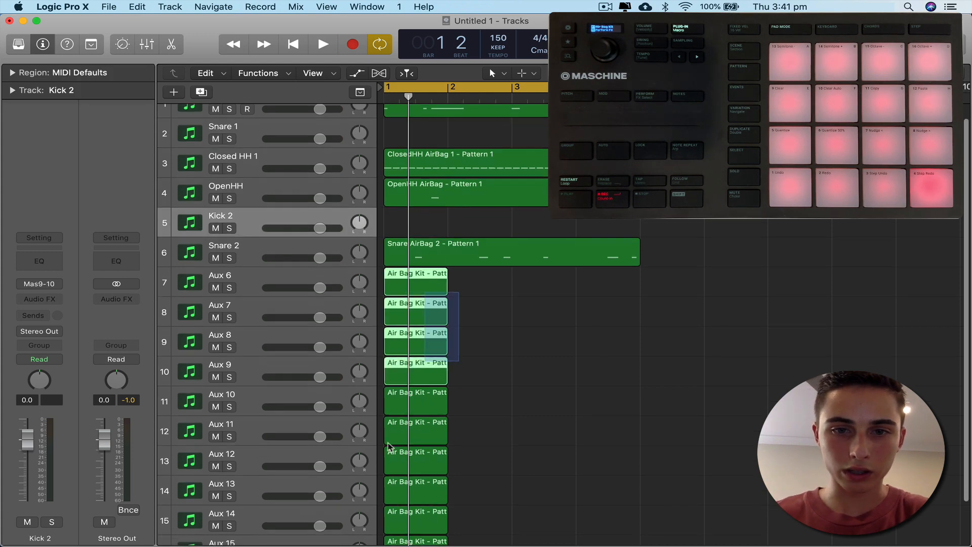
scroll(down, 3)
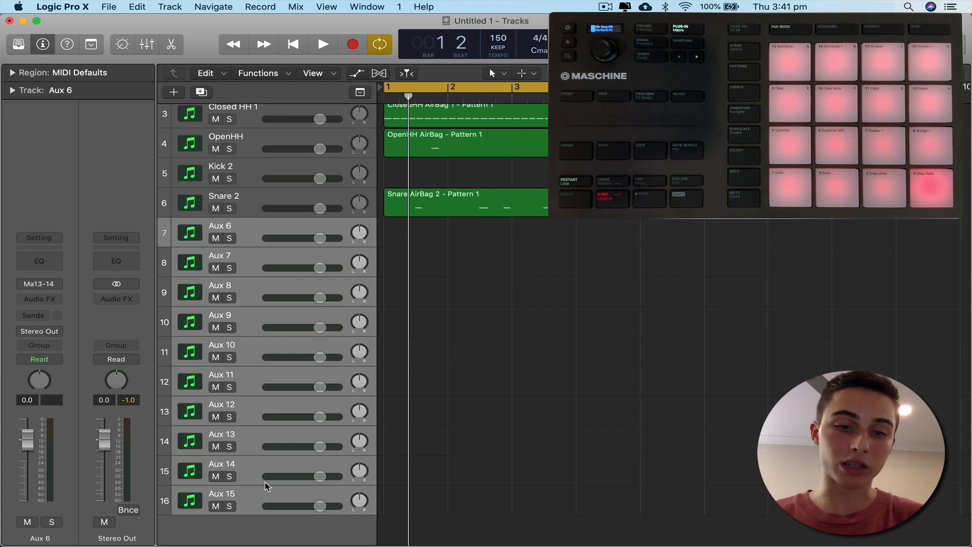
click(221, 500)
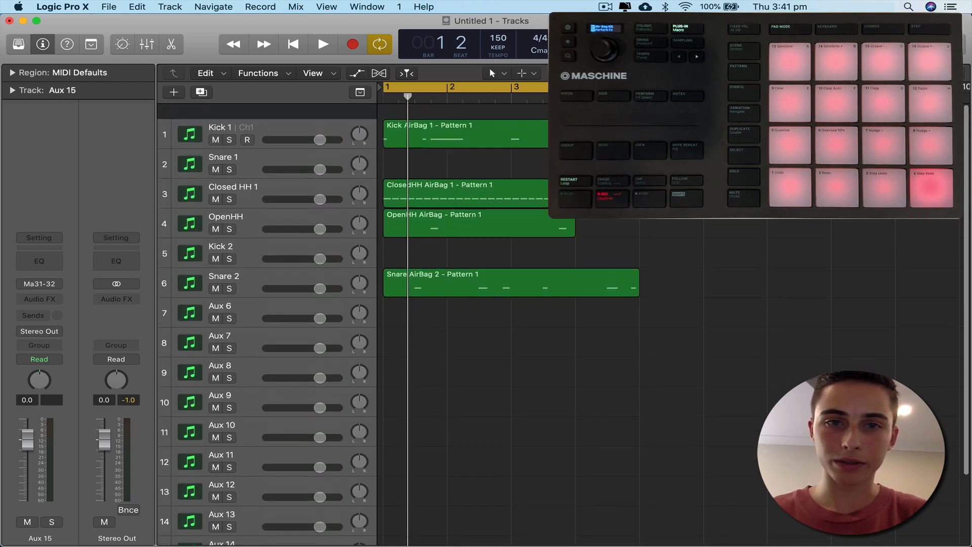
Play back, stretch the OpenHH region to four bars, and reopen Maschine from Kick 1
click(322, 44)
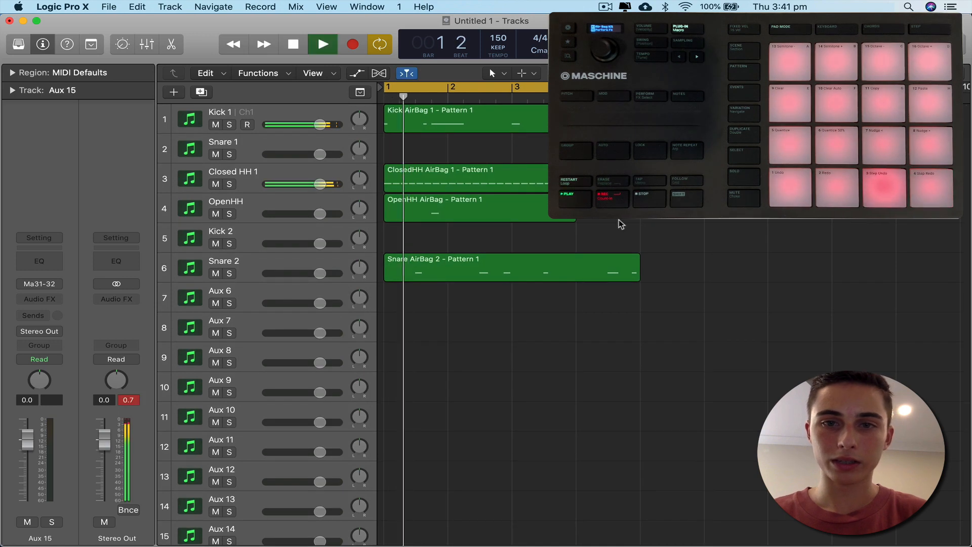
drag(550, 218, 639, 221)
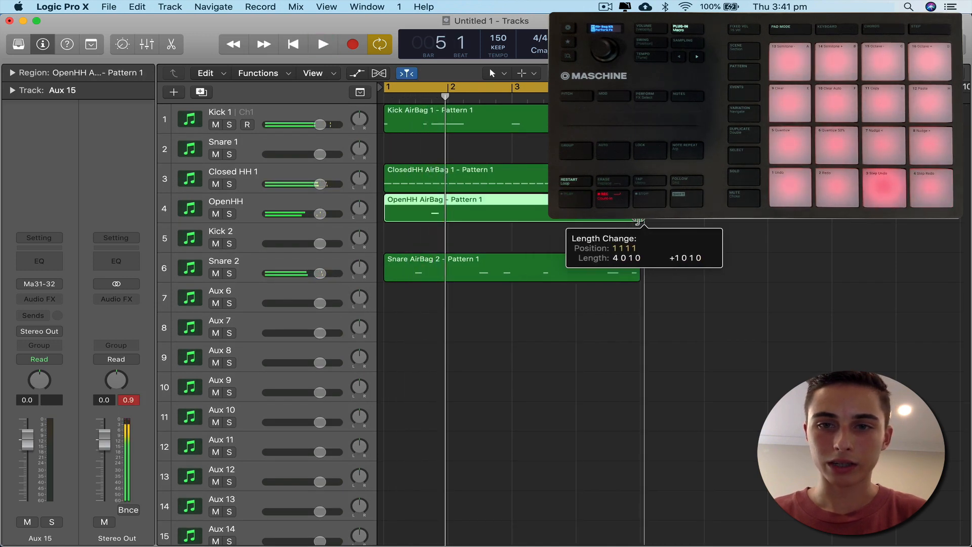
click(226, 201)
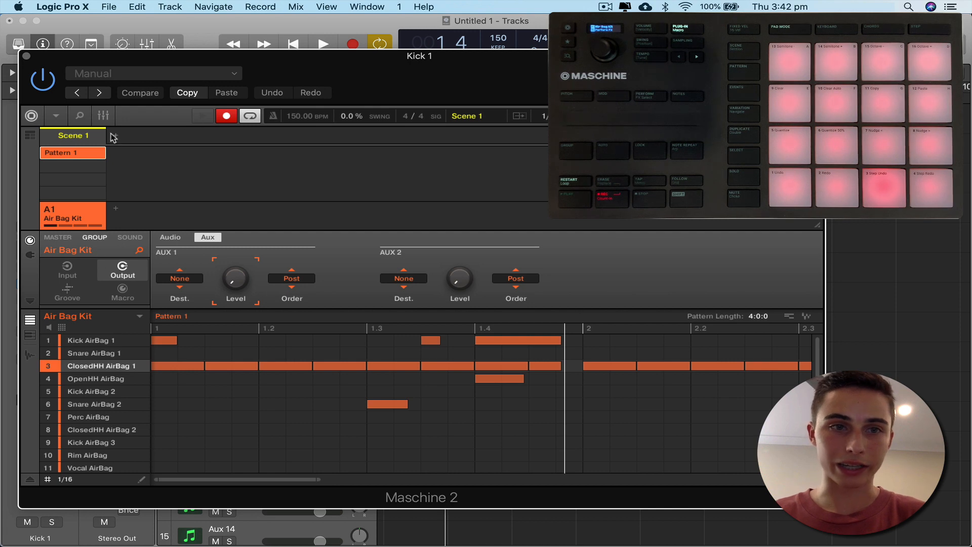
Add Scene 2 in Maschine and clear Pattern 2's notes so it stays empty
click(182, 135)
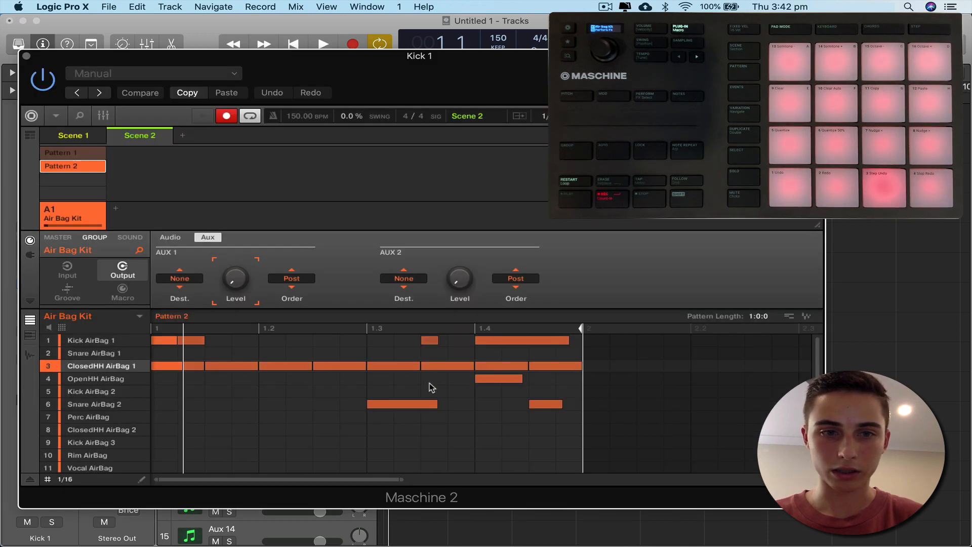
click(88, 416)
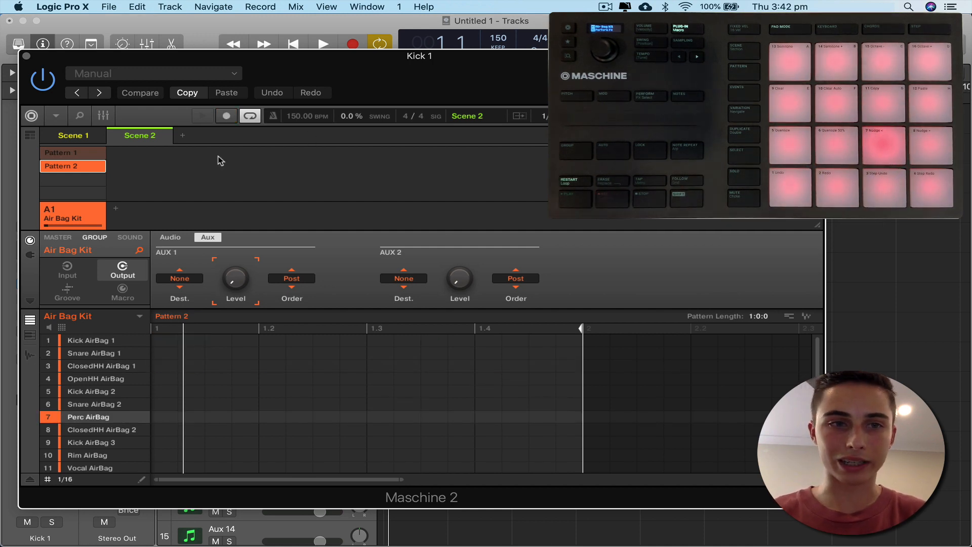
click(322, 43)
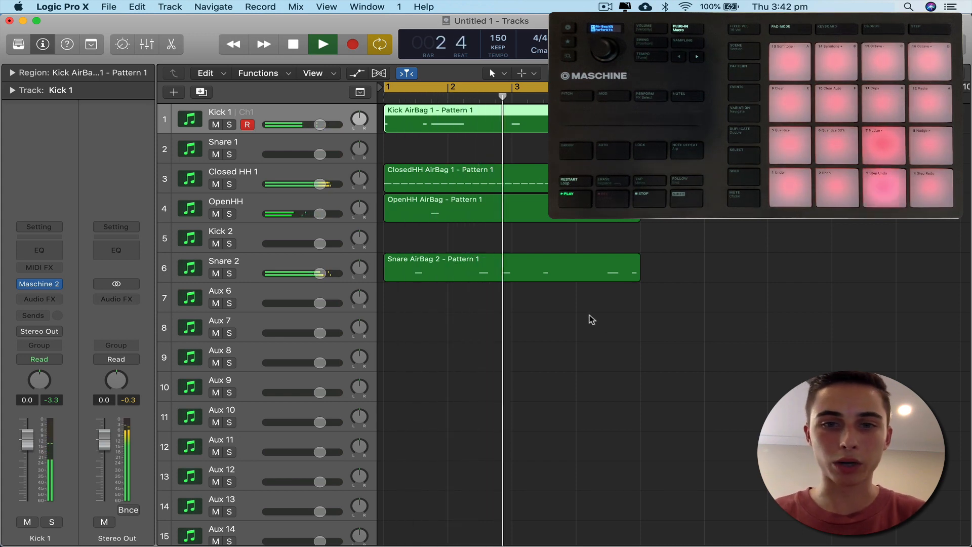
click(322, 44)
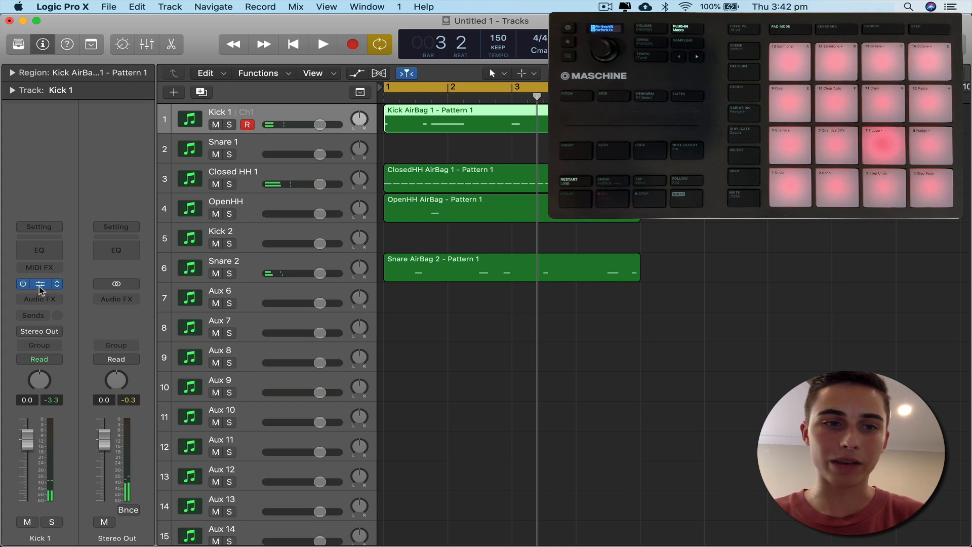
click(40, 284)
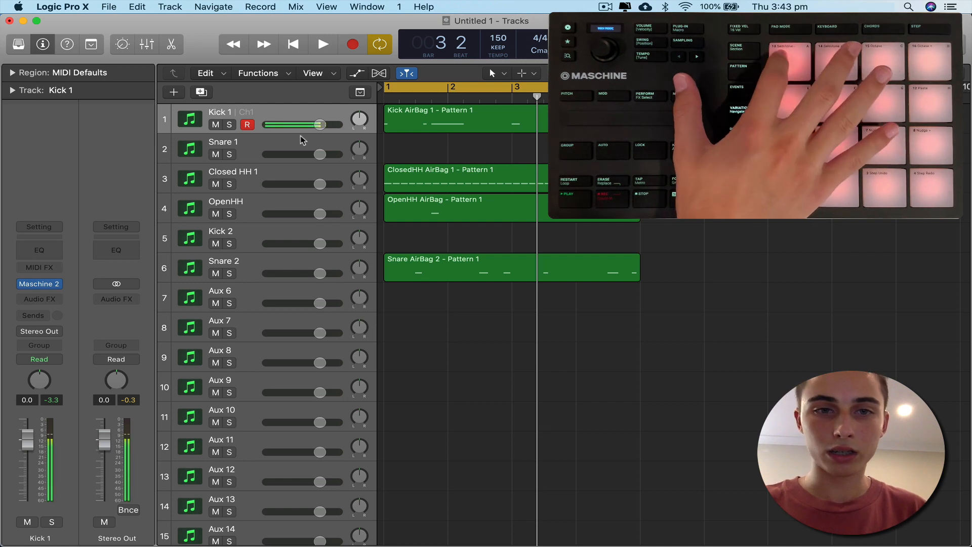
click(232, 178)
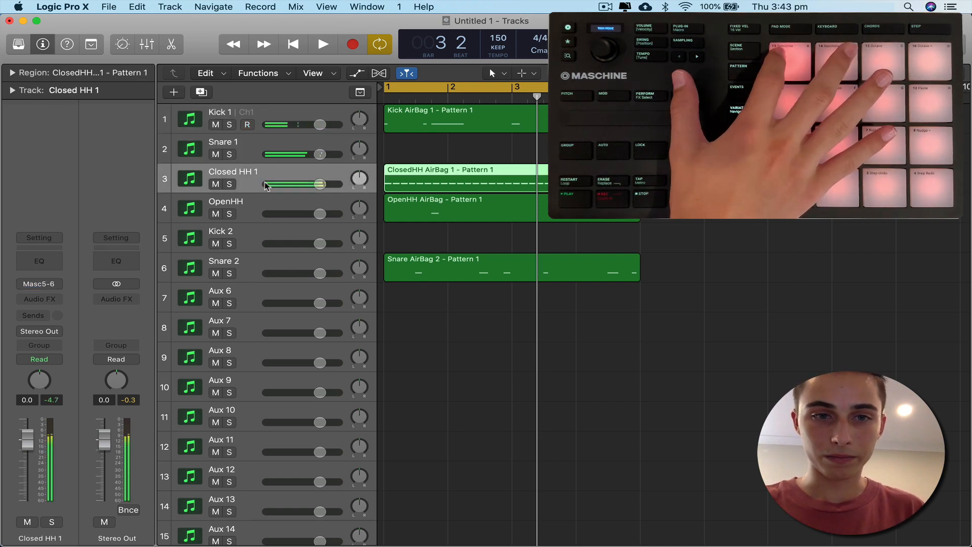
click(221, 237)
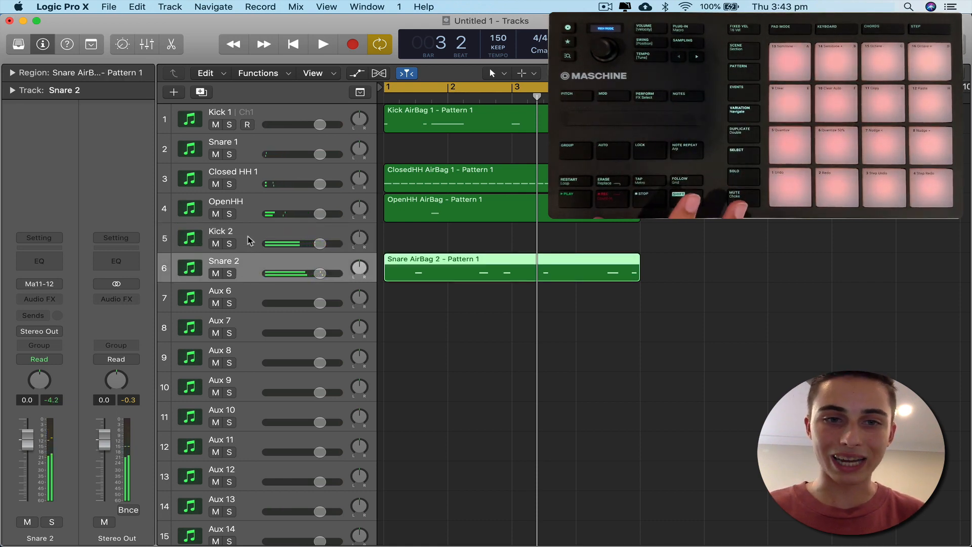
Record live kick hits from the Maschine pads onto the Kick 2 track
click(221, 232)
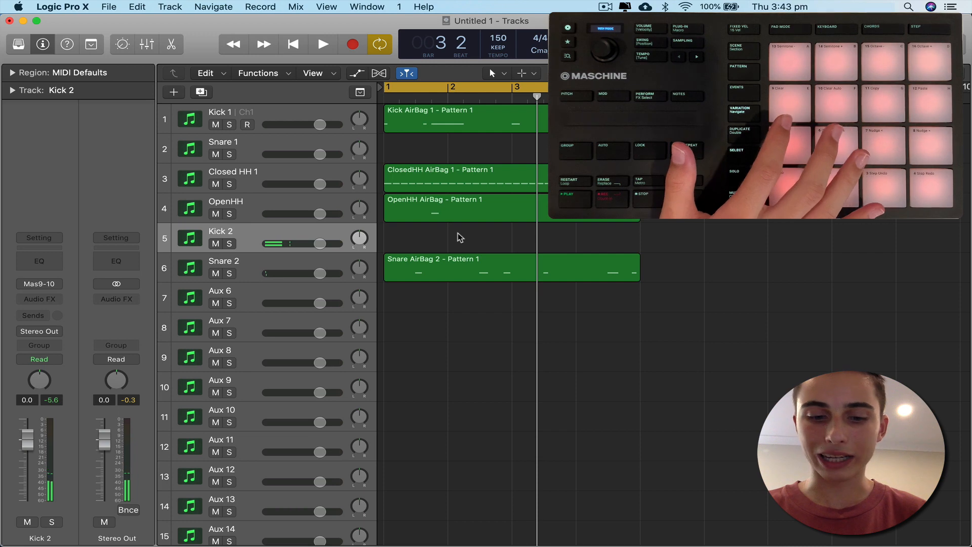
click(322, 44)
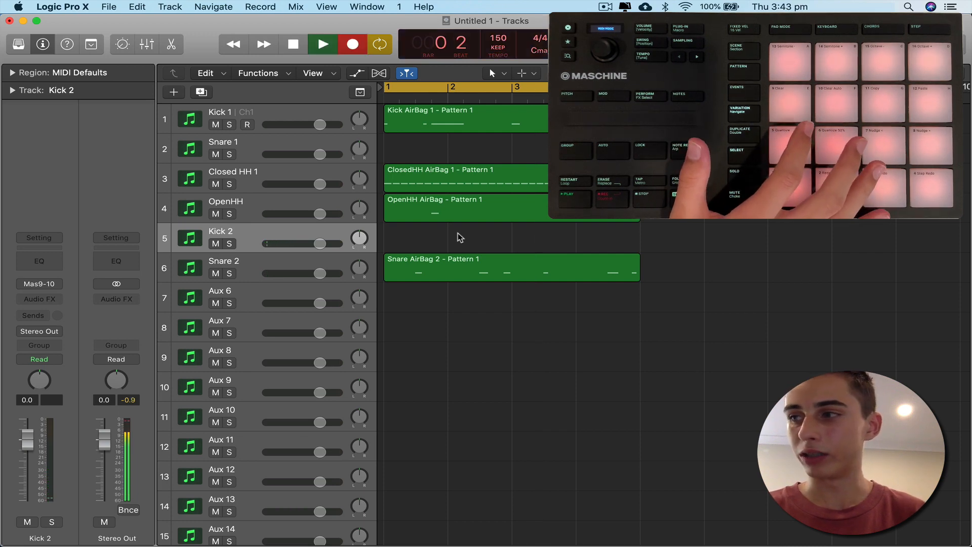
click(321, 44)
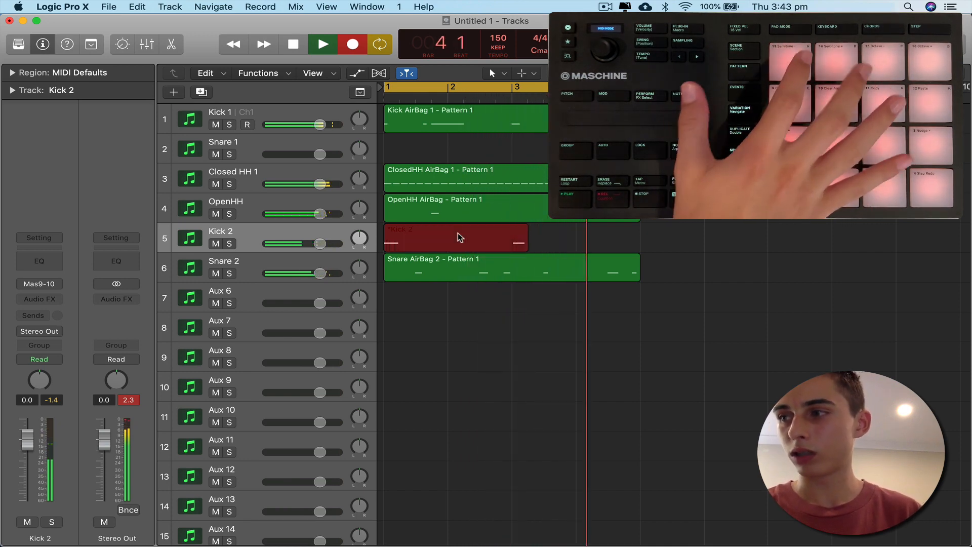
click(456, 238)
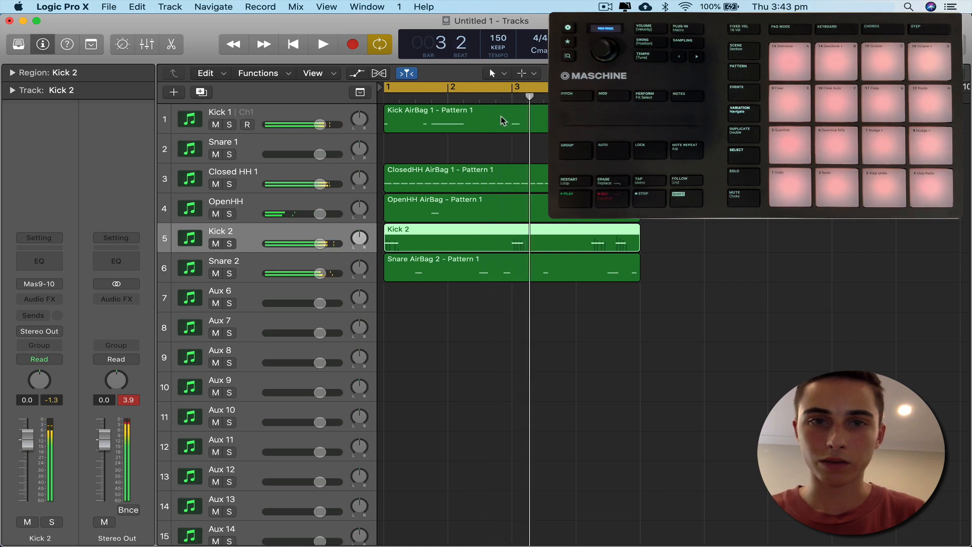
click(453, 118)
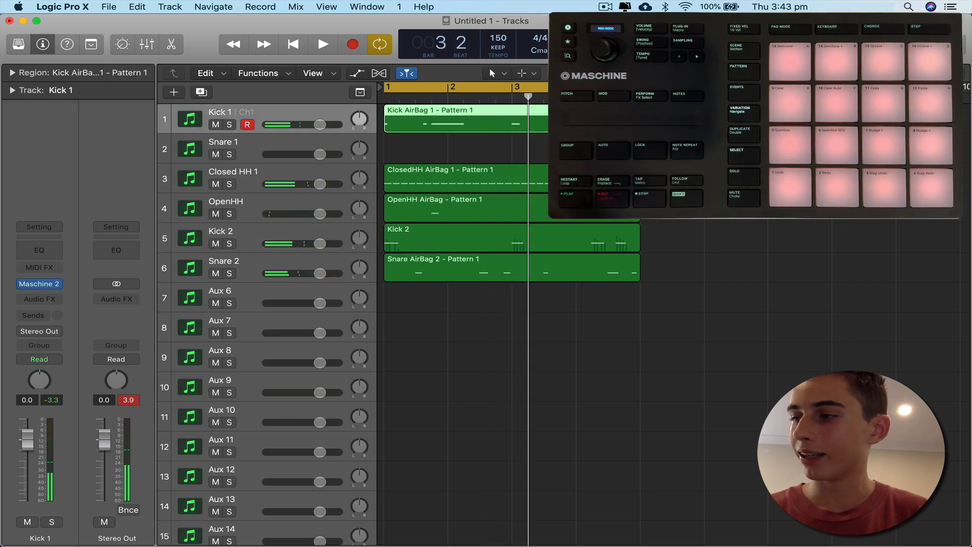
click(323, 44)
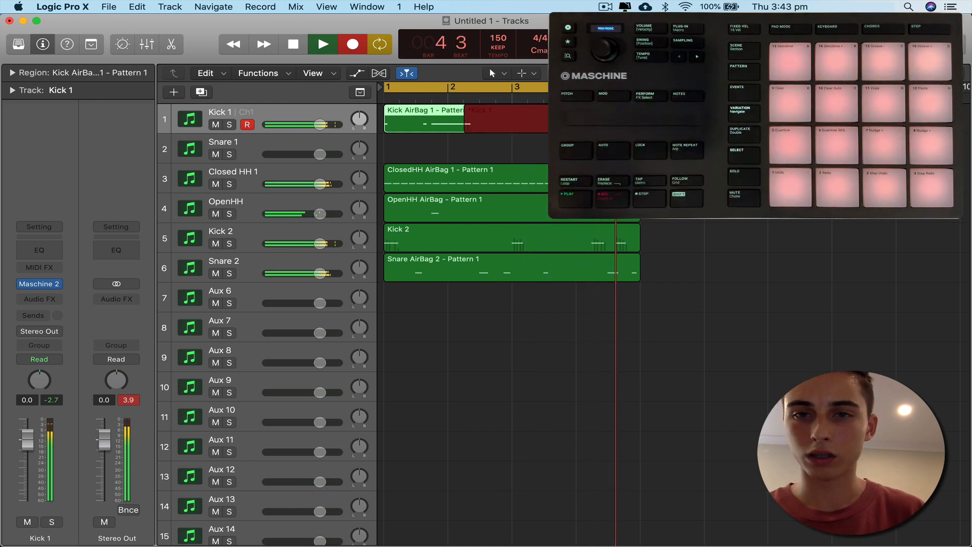
click(322, 44)
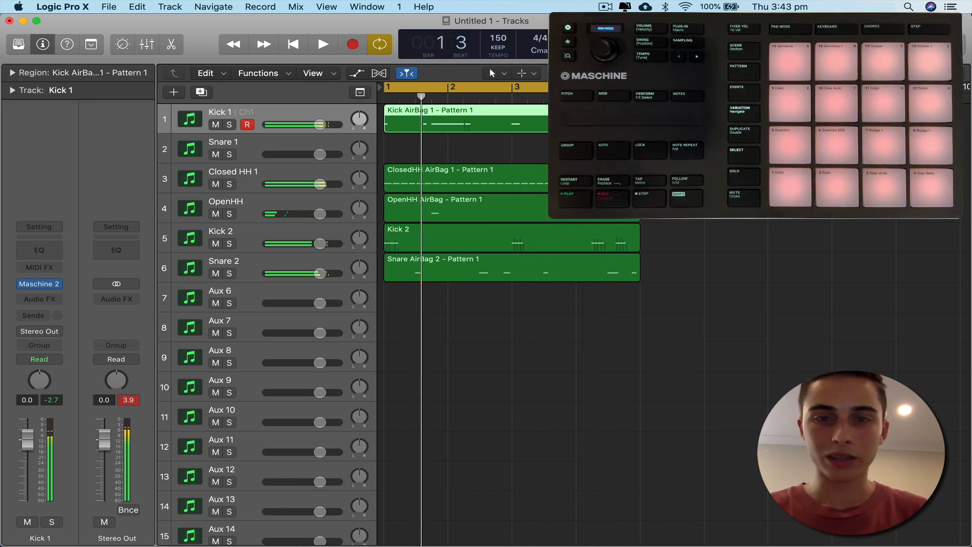